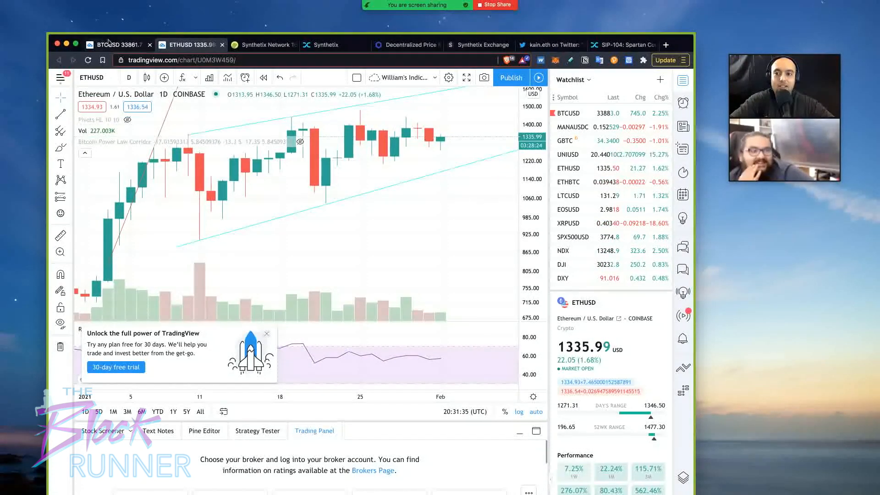
Show the BTCUSD daily chart with its trendlines from the Bitcoin tab.
left_click(116, 45)
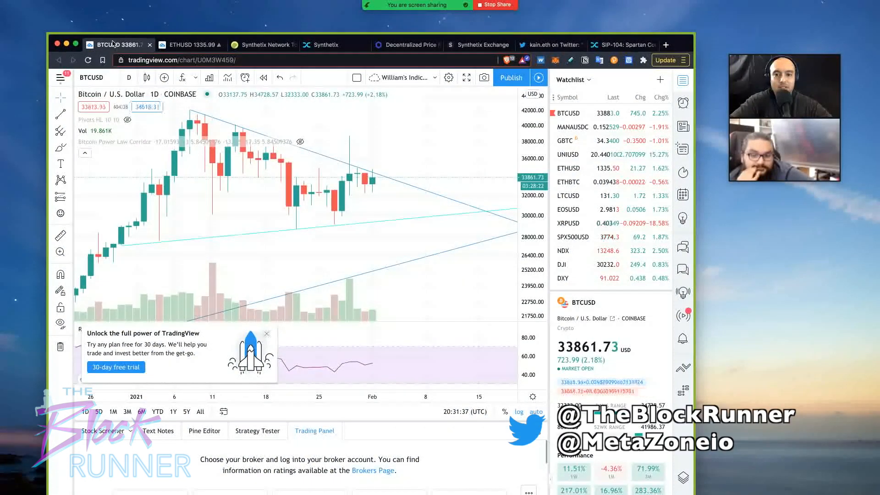
mouse_move(307, 197)
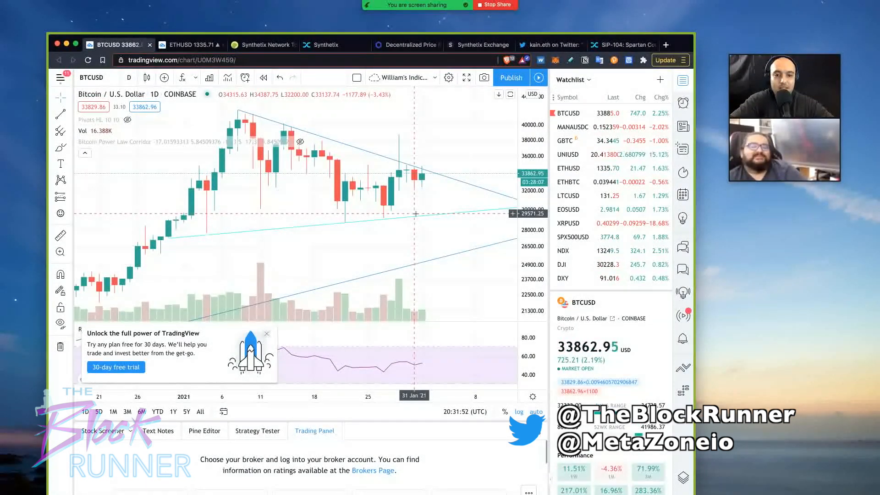
mouse_move(393, 159)
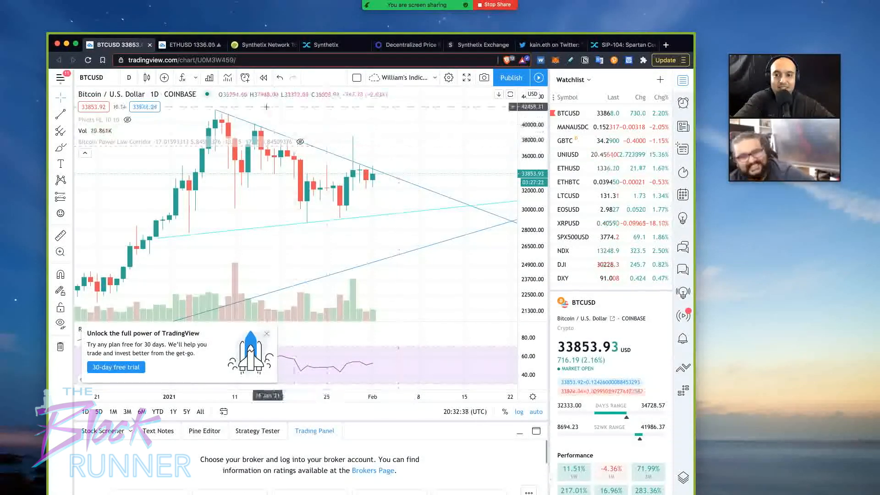
Return to the ETHUSD daily chart from its browser tab.
left_click(189, 44)
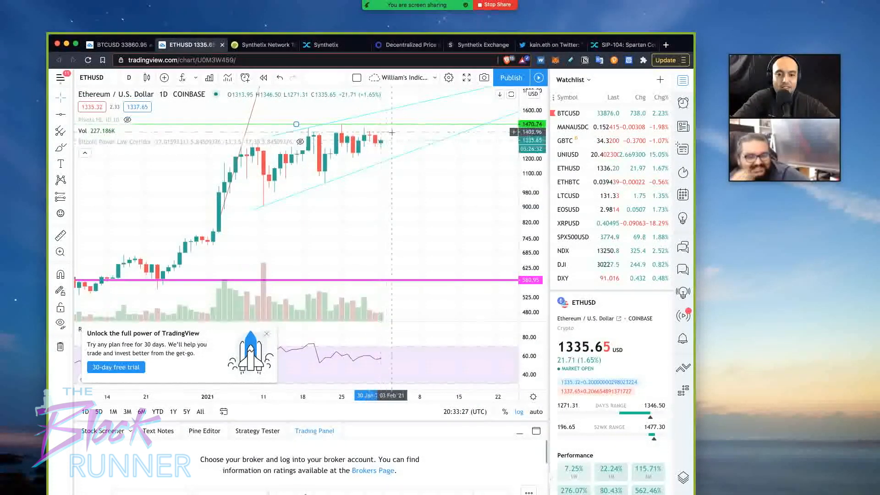
mouse_move(368, 135)
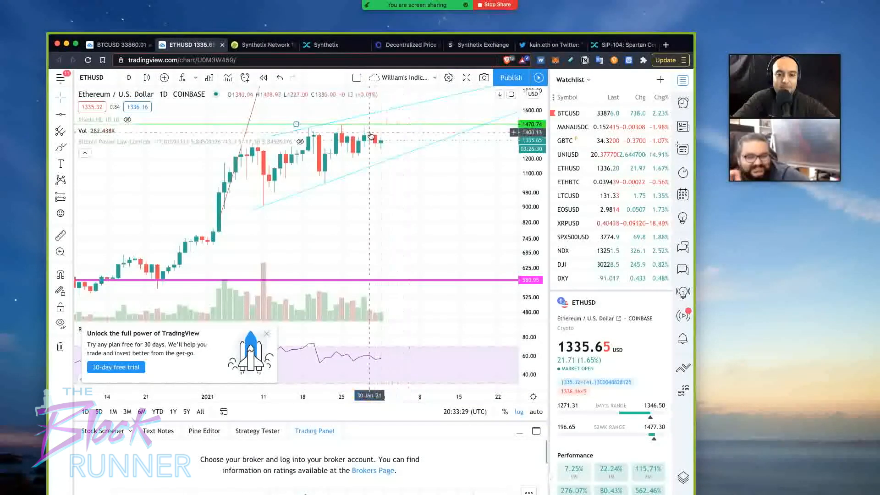
mouse_move(398, 150)
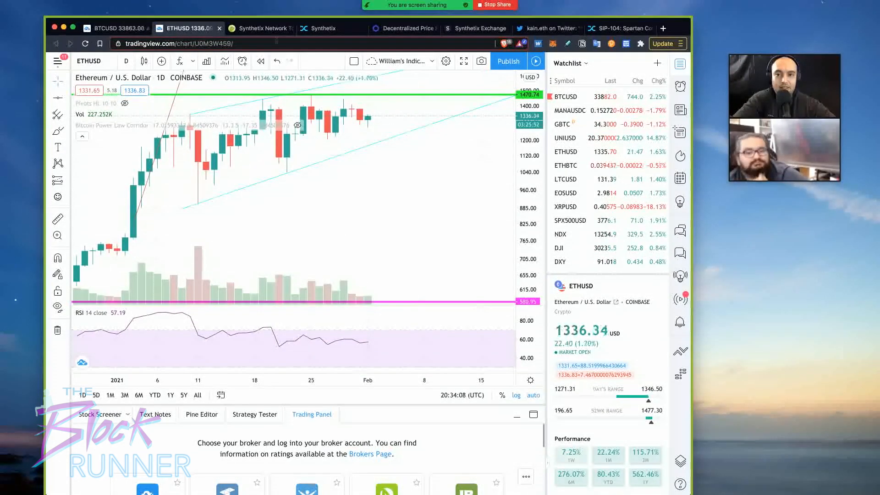
mouse_move(258, 28)
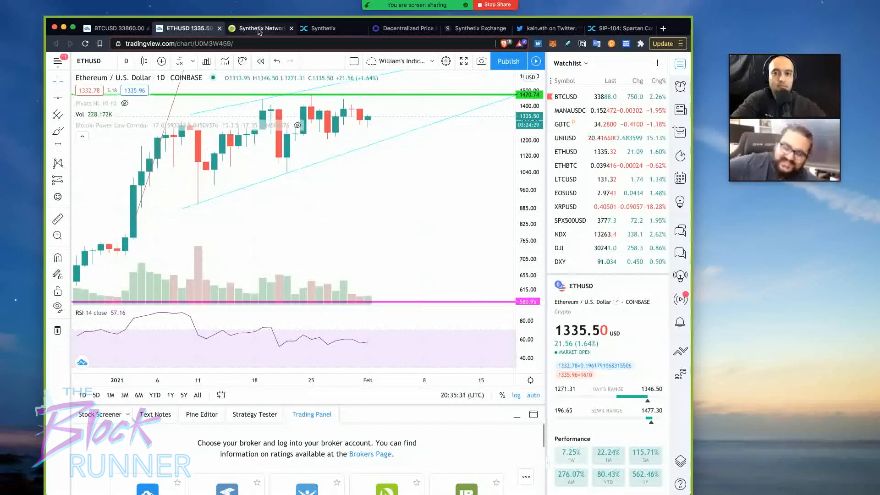
Show the Synthetix Network Token tab and scroll down to the SNX price chart.
left_click(258, 28)
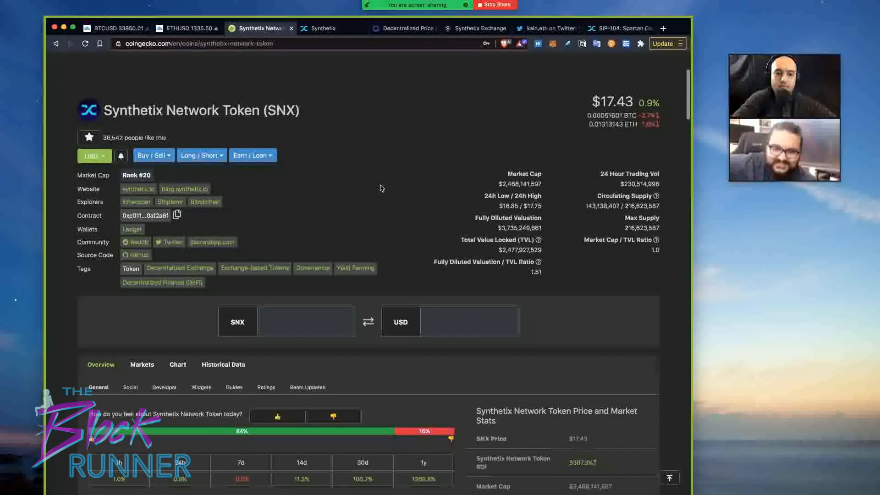
scroll("down", 3)
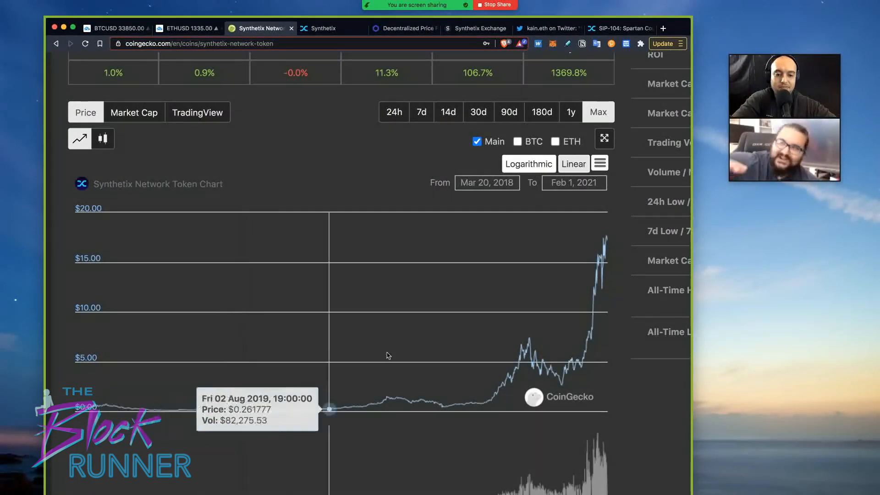
mouse_move(530, 343)
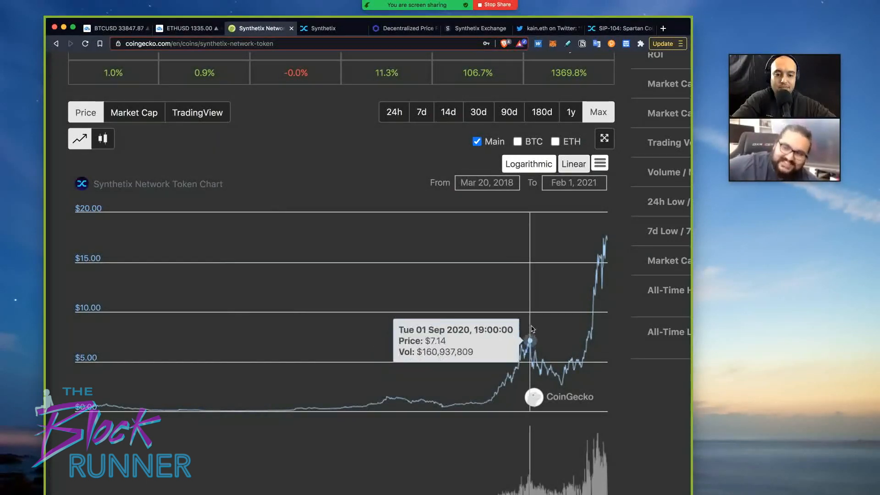
mouse_move(558, 340)
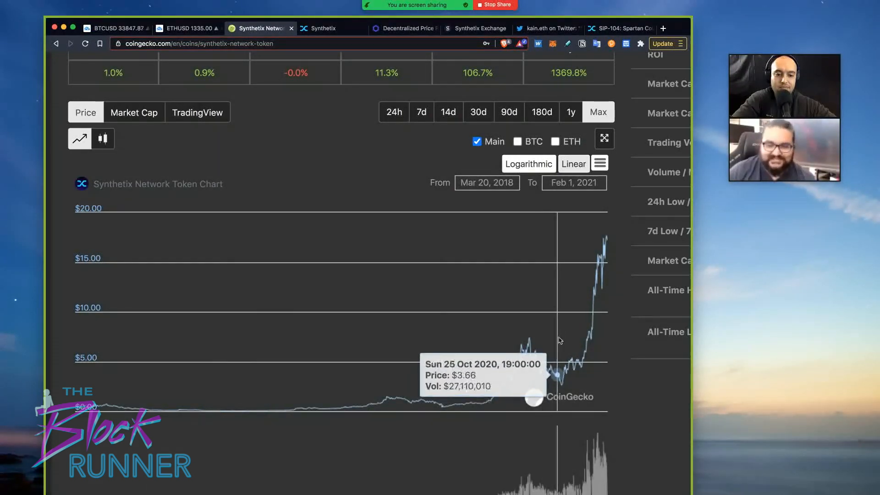
mouse_move(565, 342)
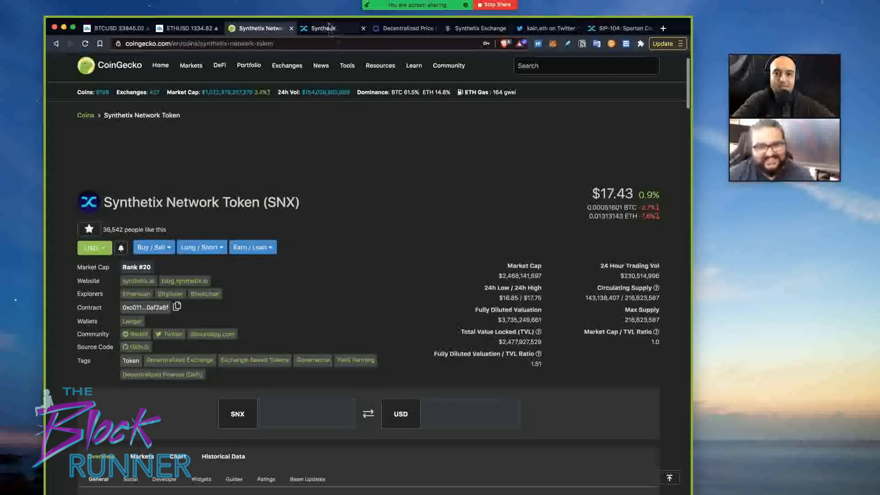
mouse_move(337, 34)
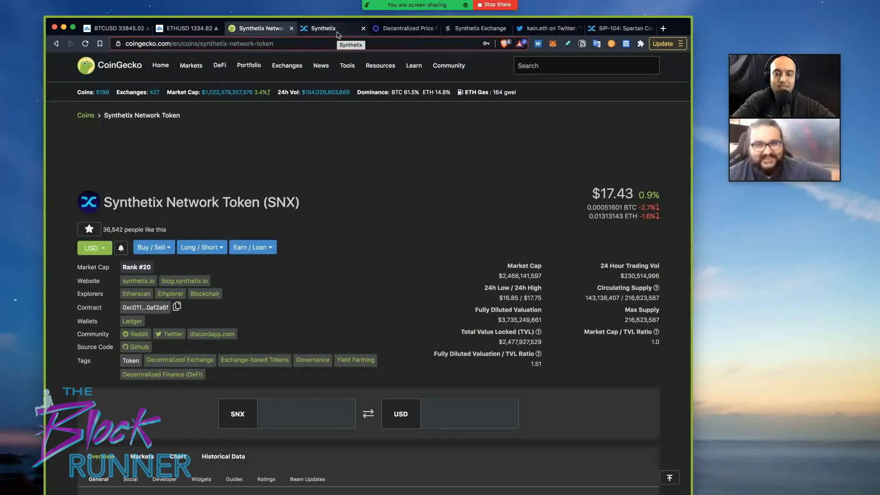
Search google.com for 'silver' in a new tab and browse the results.
left_click(663, 28)
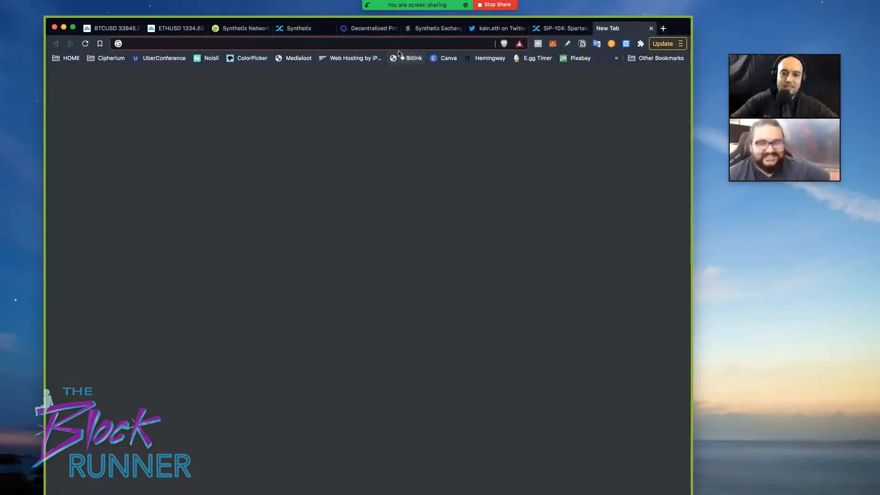
type("google.com")
type("silver")
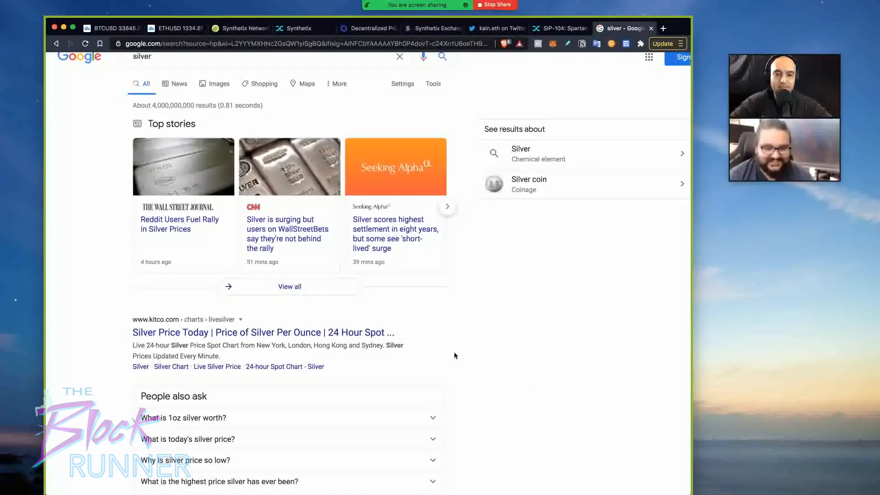
scroll("down", 3)
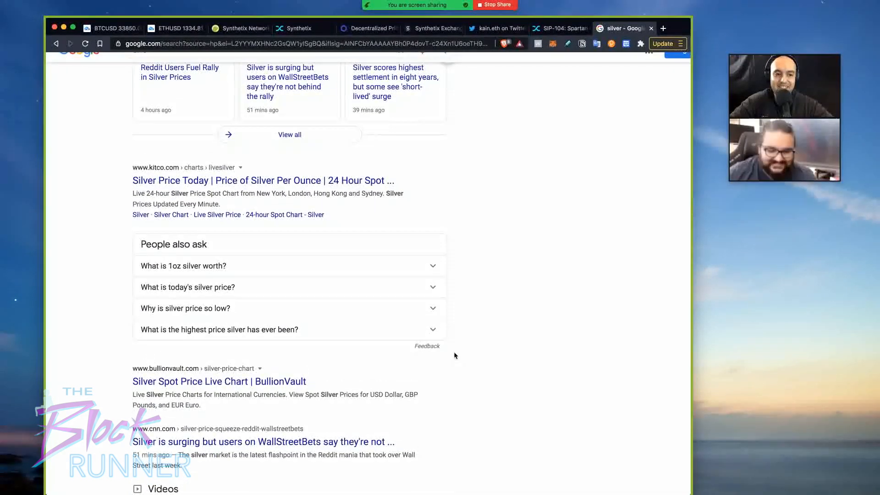
scroll("down", 3)
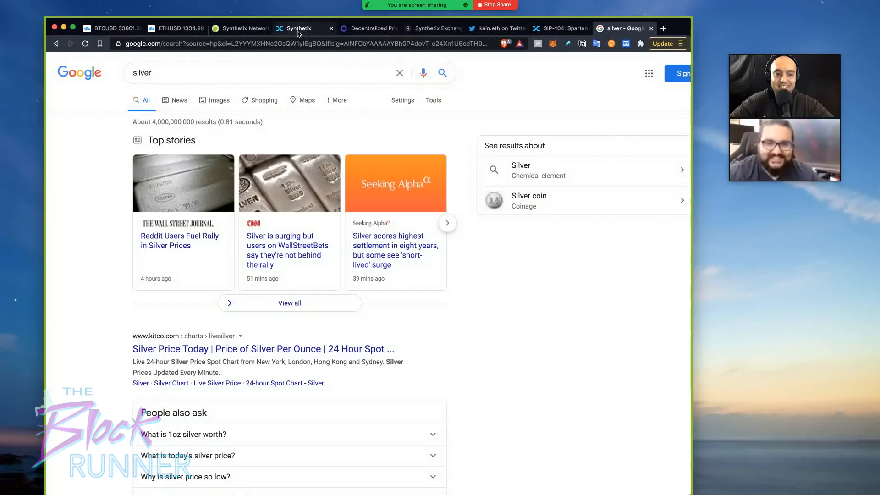
Scroll through the Synthetix homepage.
left_click(303, 28)
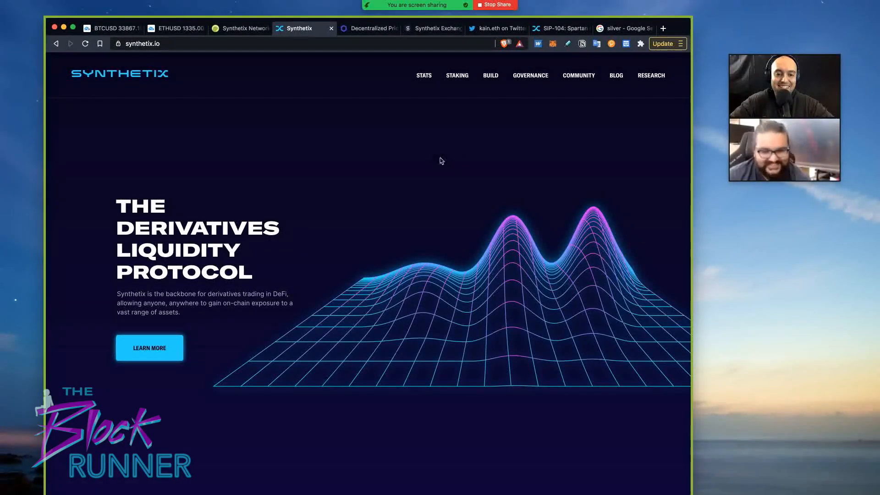
scroll("down", 3)
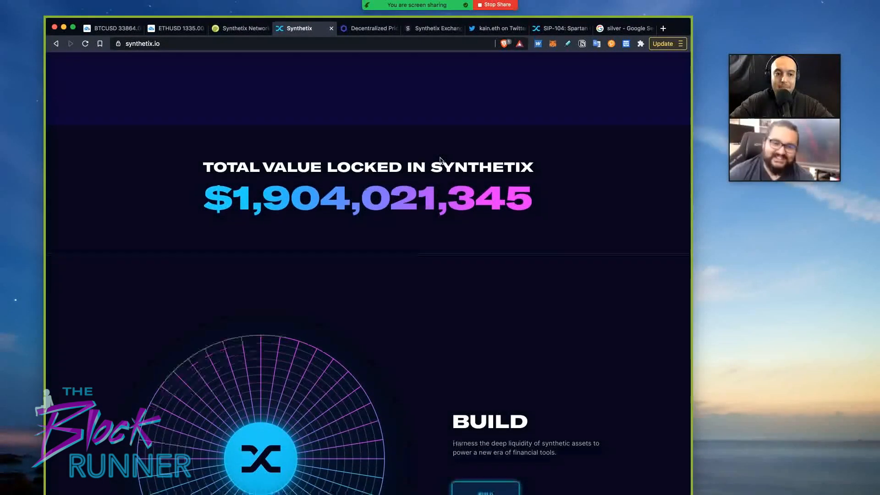
scroll("down", 3)
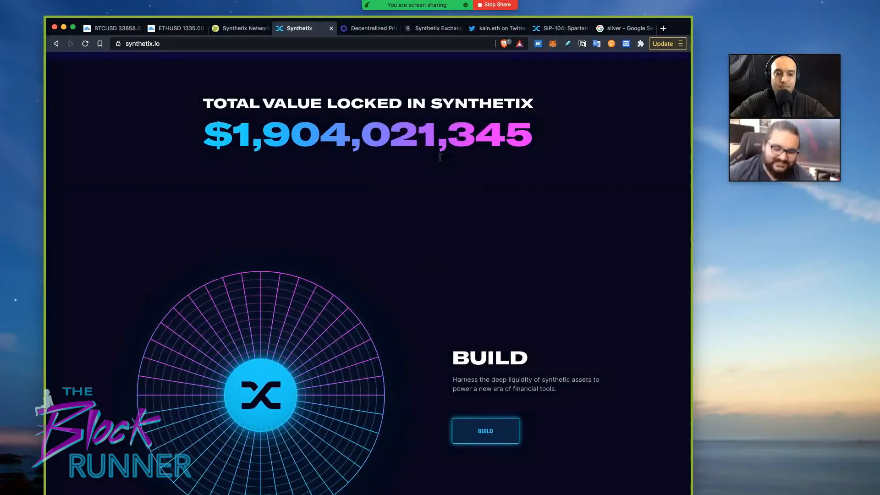
scroll("down", 3)
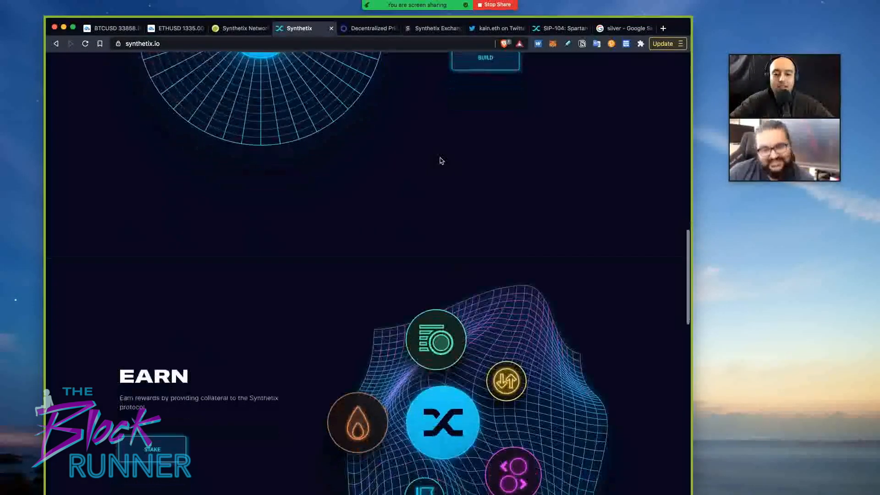
scroll("down", 3)
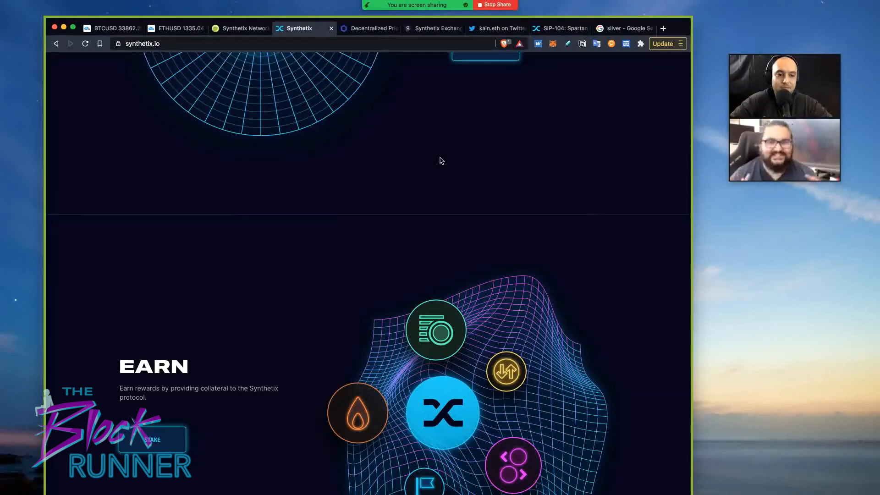
scroll("down", 3)
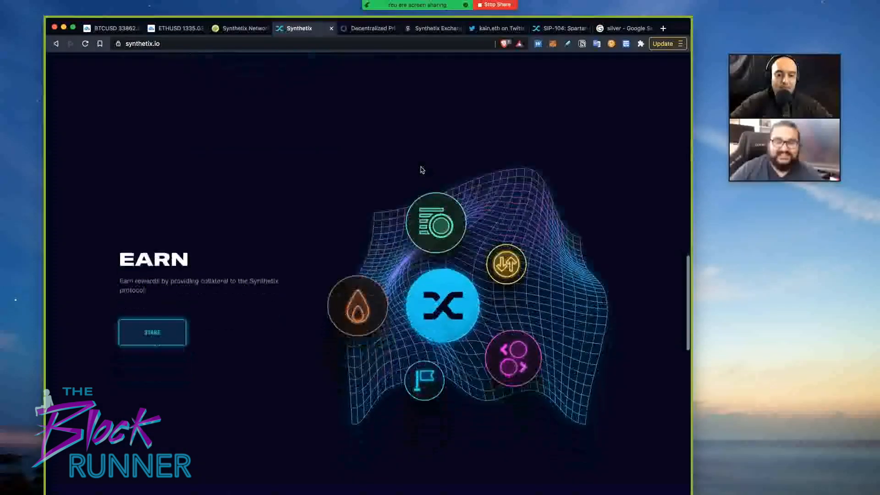
scroll("down", 3)
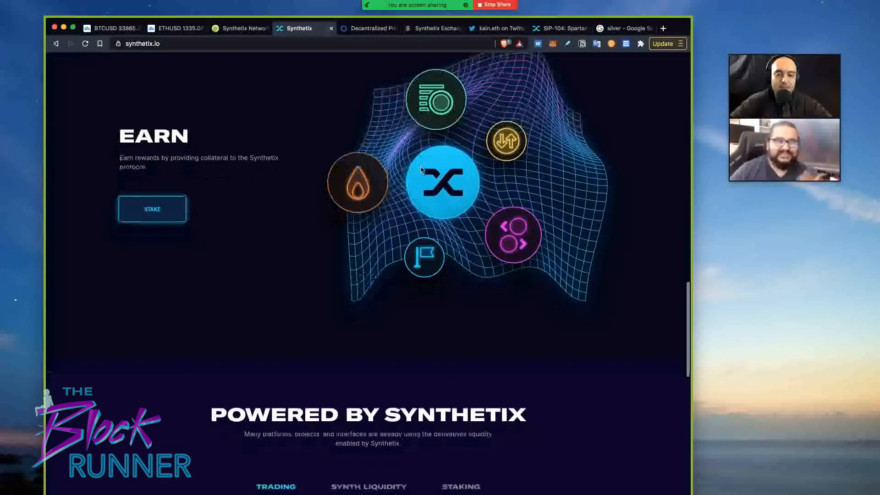
scroll("down", 3)
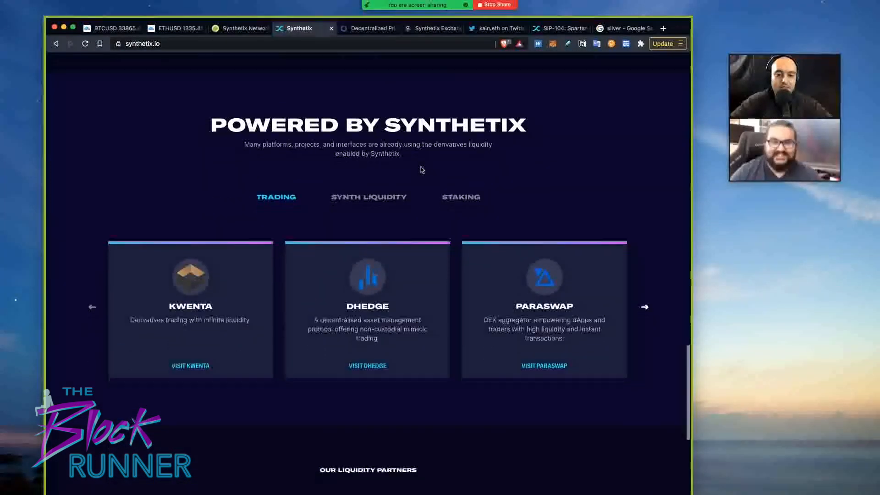
scroll("down", 3)
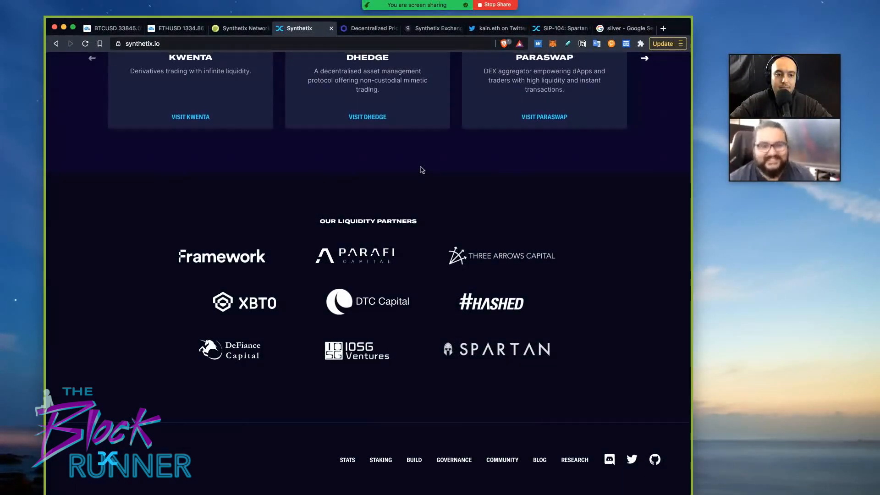
scroll("up", 3)
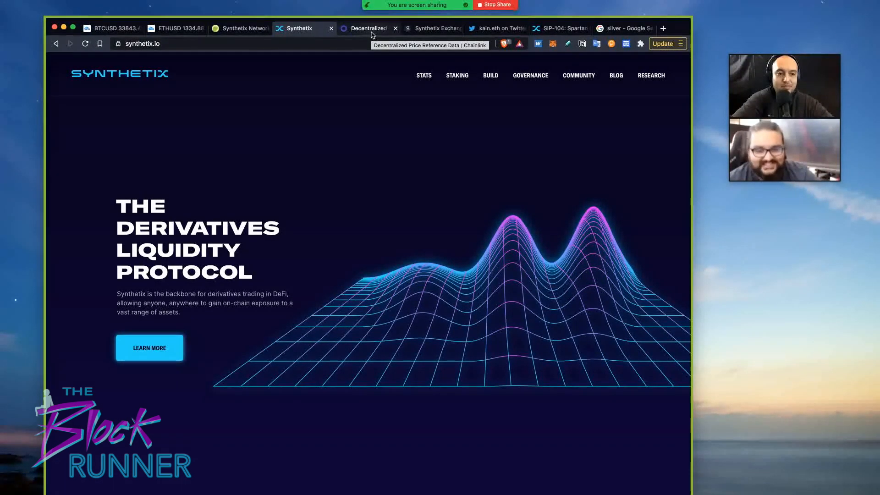
Check the XAG/USD price feed, then show the Synthetix Exchange markets listing sXAG/sUSD.
left_click(367, 28)
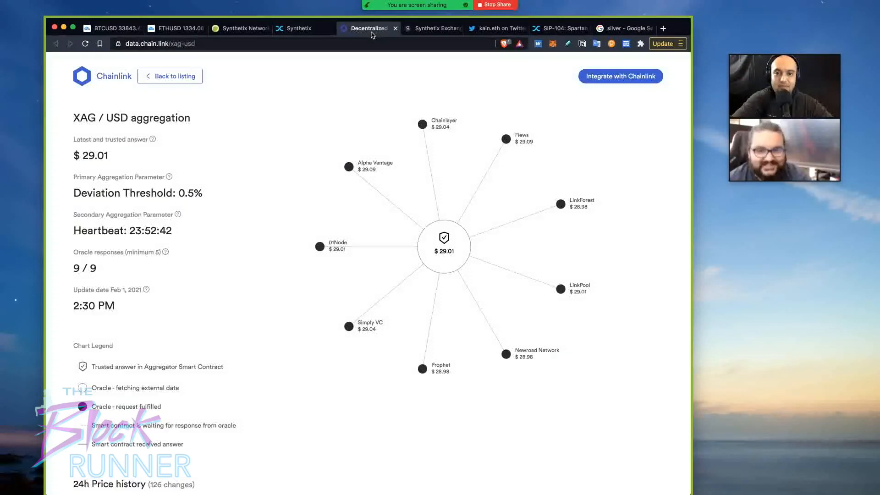
left_click(433, 28)
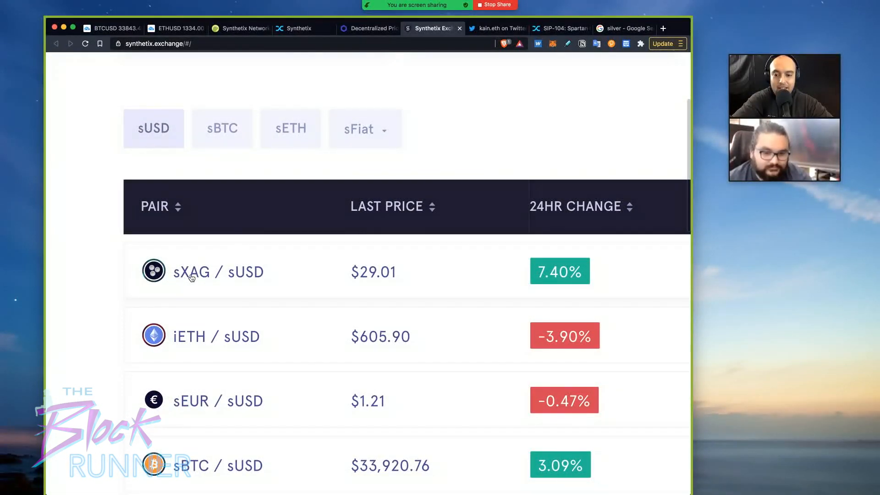
mouse_move(259, 278)
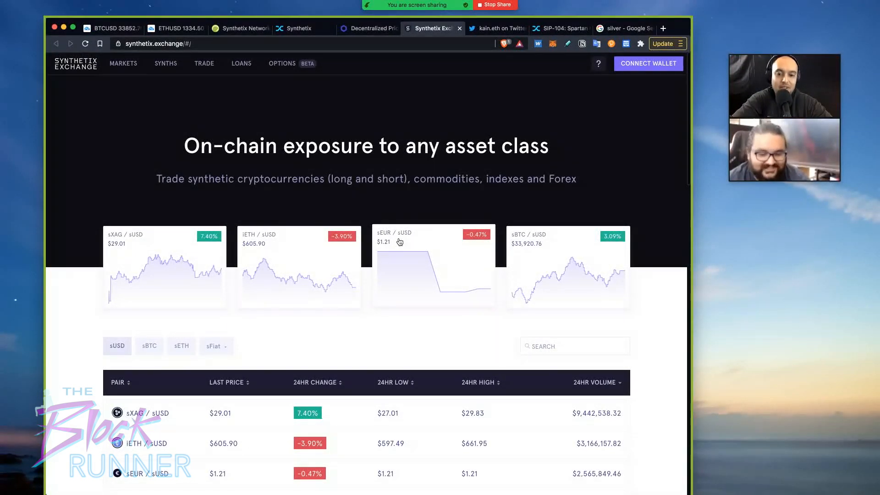
scroll("down", 3)
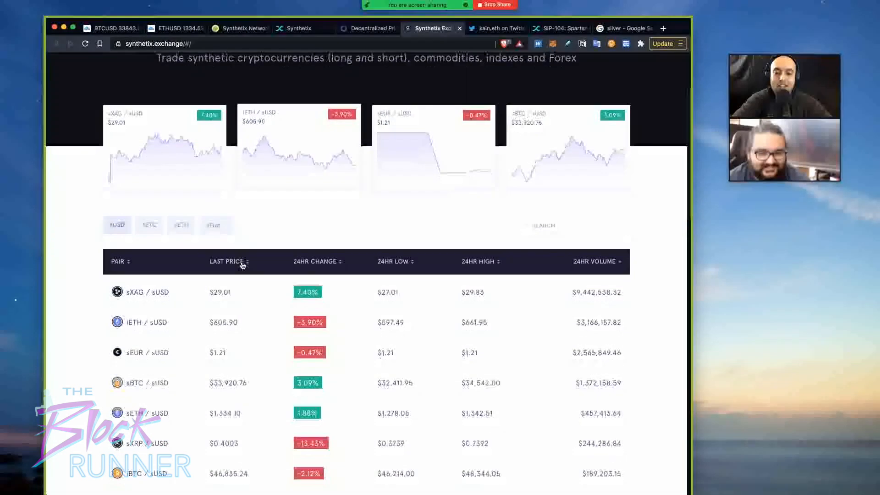
scroll("down", 3)
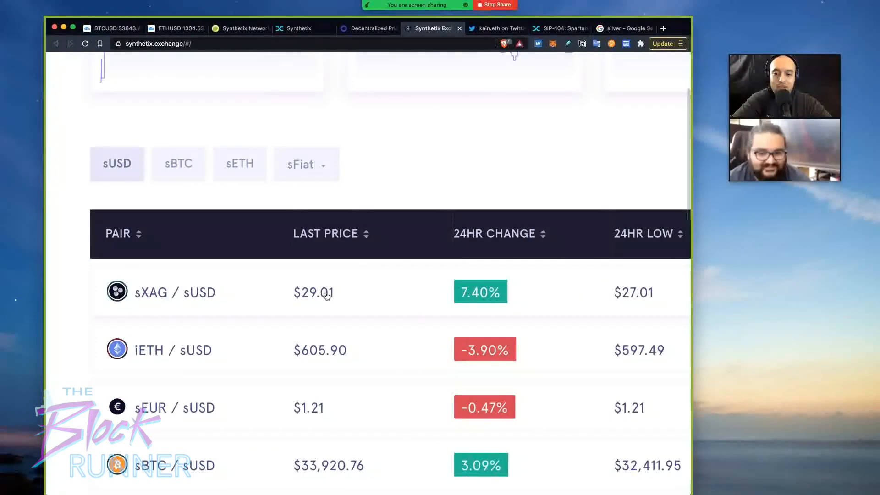
scroll("right", 3)
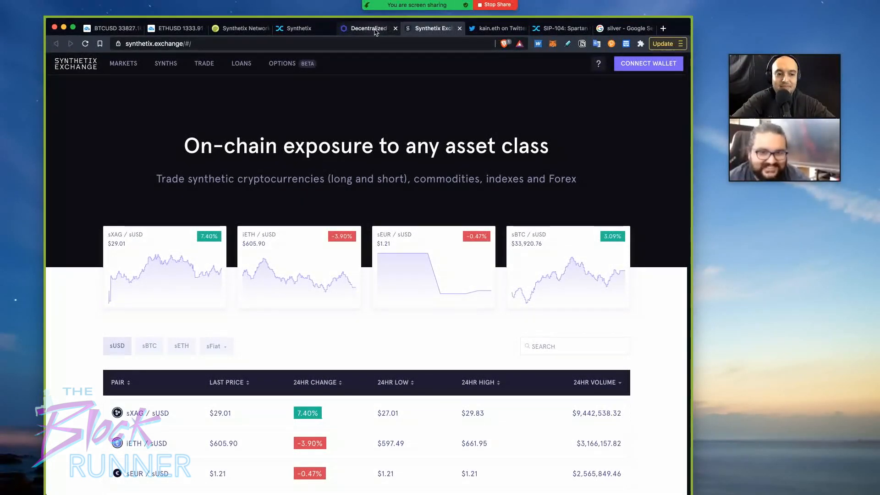
Review the XAG/USD oracle network showing a $29.01 answer from 9 of 9 oracles.
left_click(367, 28)
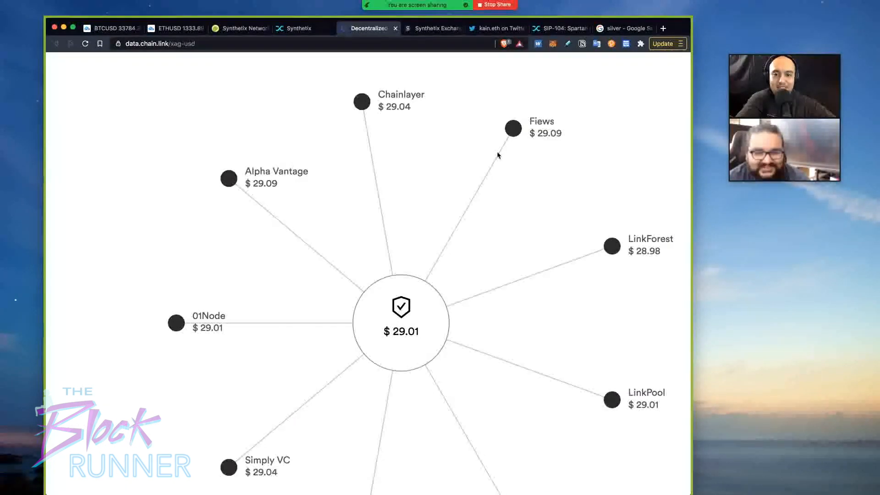
scroll("down", 3)
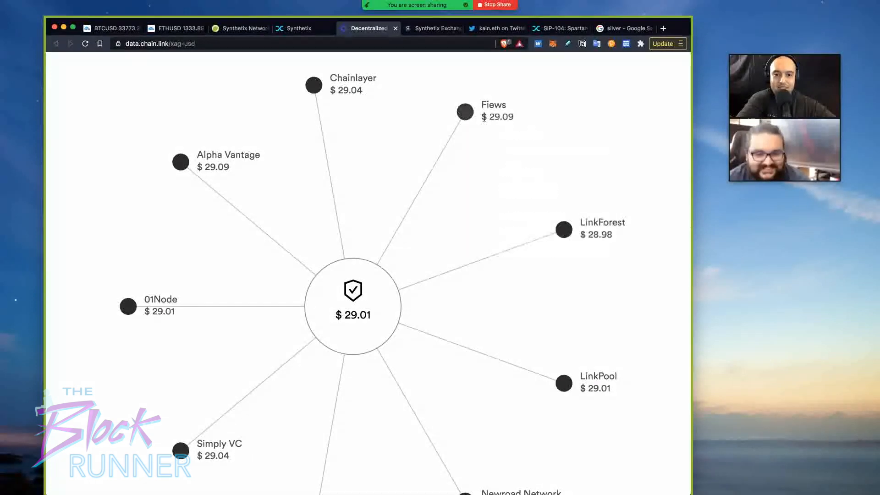
scroll("down", 3)
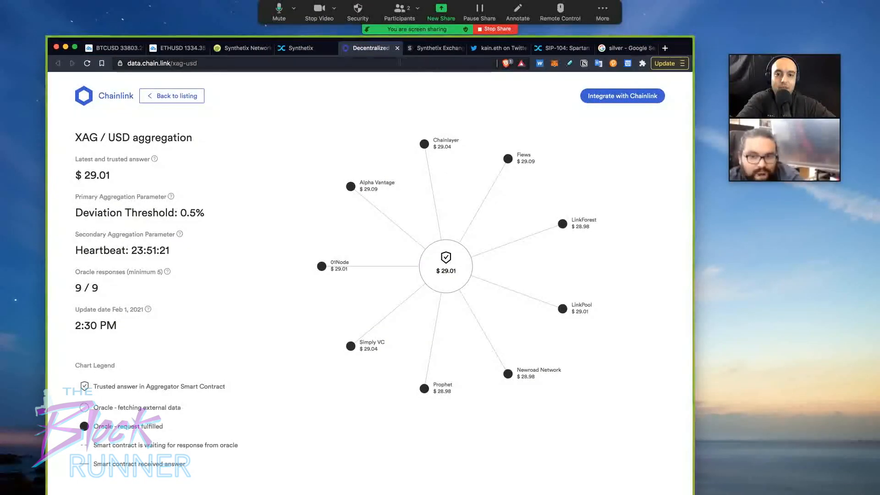
Scroll the markets table showing sXAG/sUSD at $29.01, up 7.40%.
left_click(433, 48)
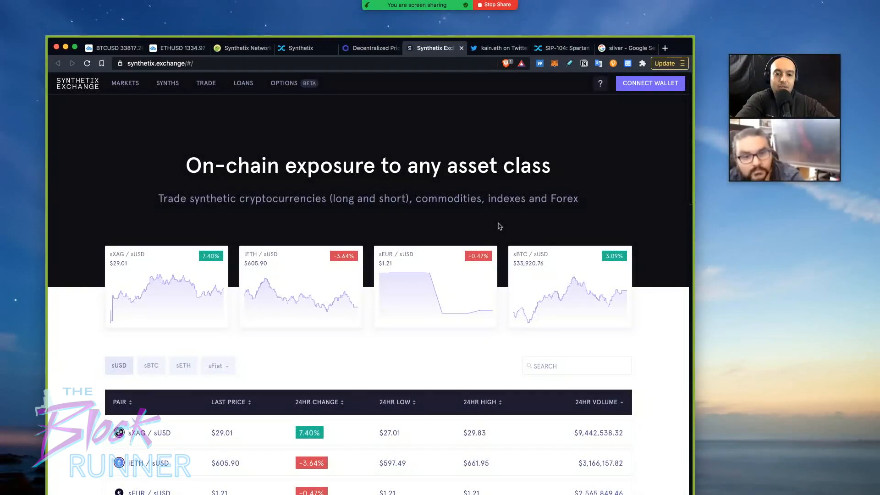
scroll("down", 3)
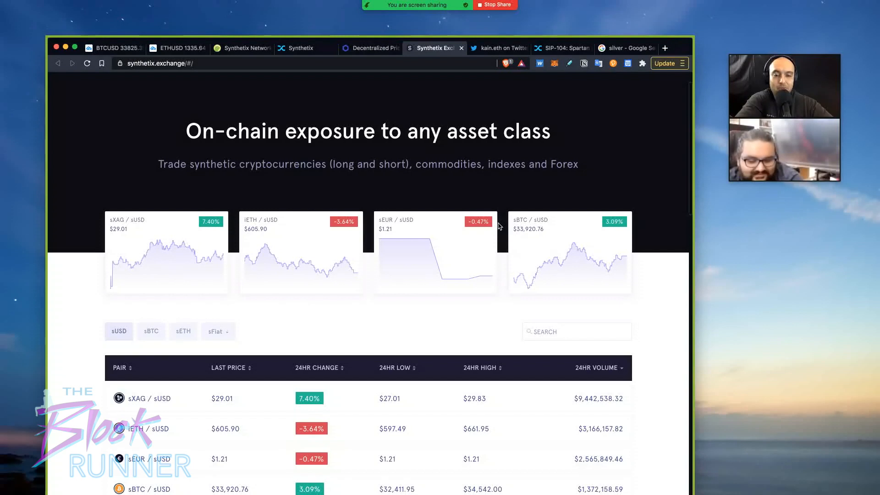
mouse_move(275, 390)
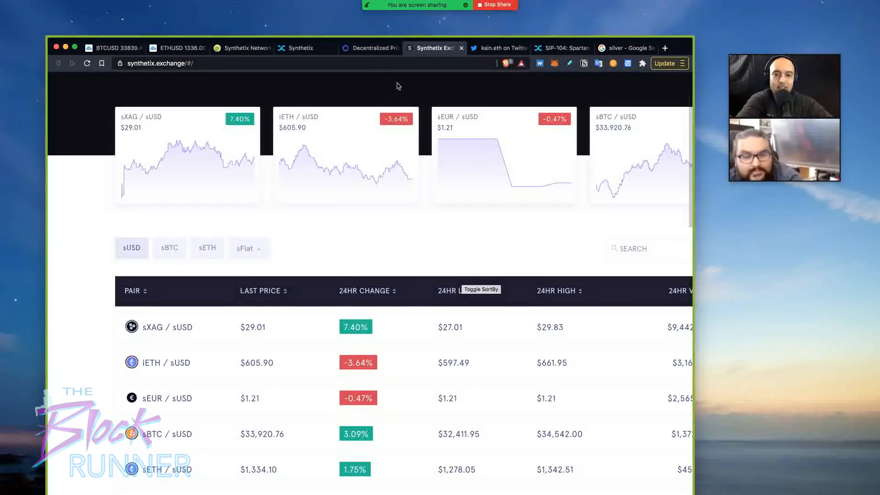
Show the XAG/USD aggregation page with its updated $29.177 answer.
left_click(370, 47)
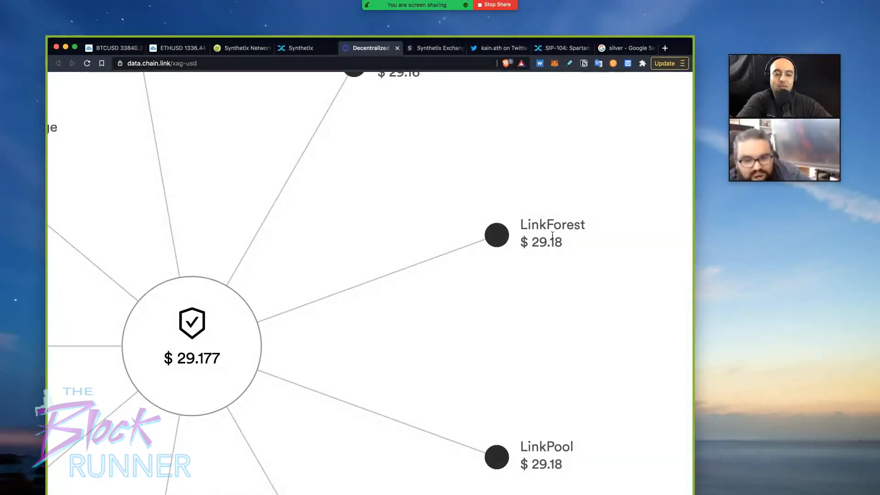
mouse_move(582, 259)
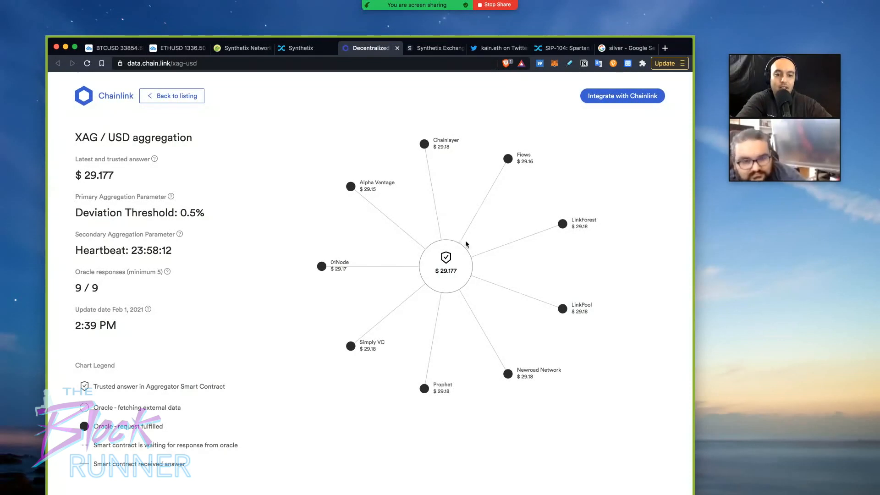
mouse_move(454, 283)
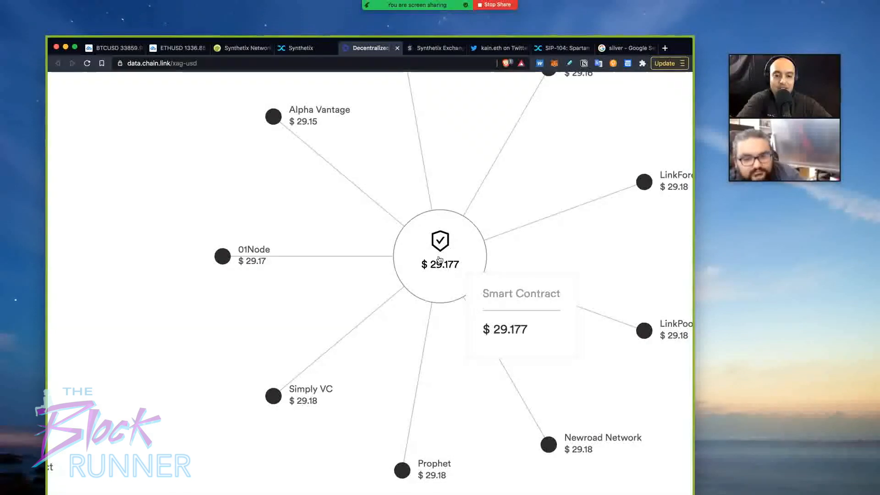
mouse_move(537, 205)
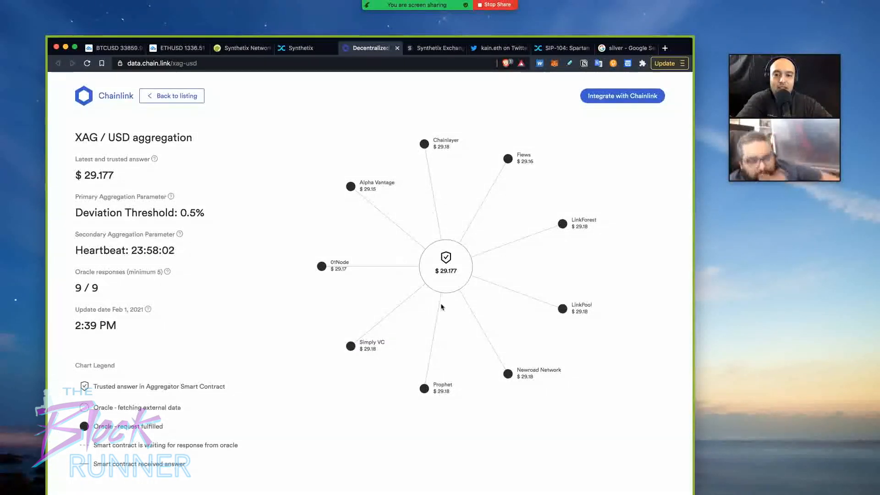
scroll("down", 3)
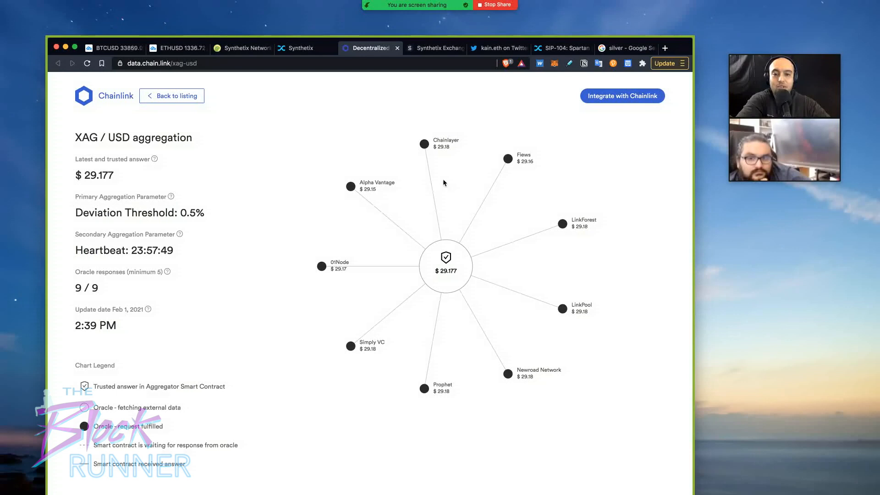
mouse_move(402, 102)
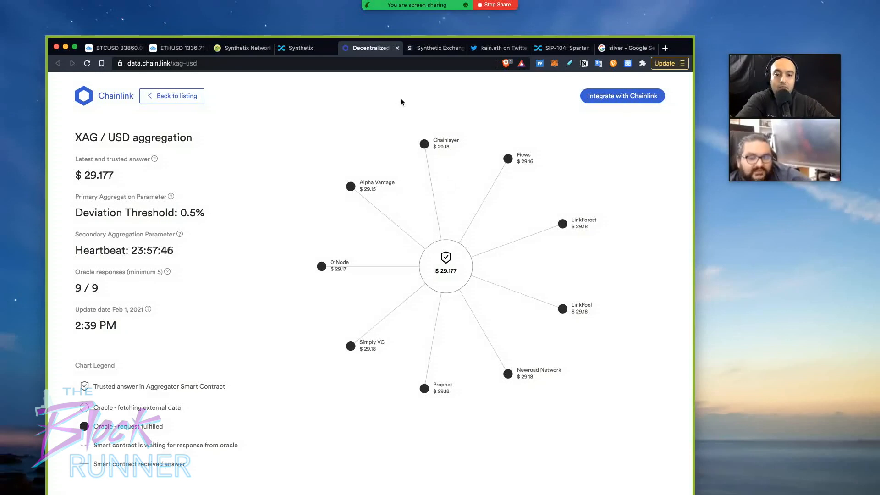
mouse_move(415, 113)
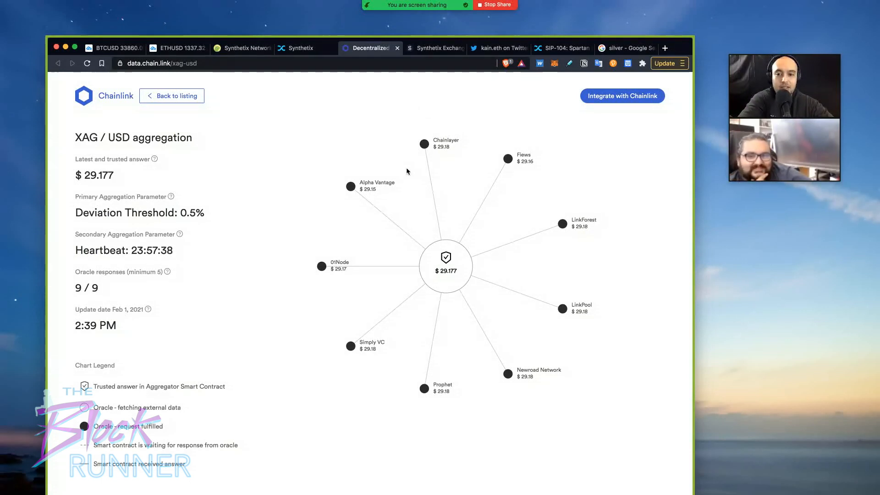
mouse_move(395, 249)
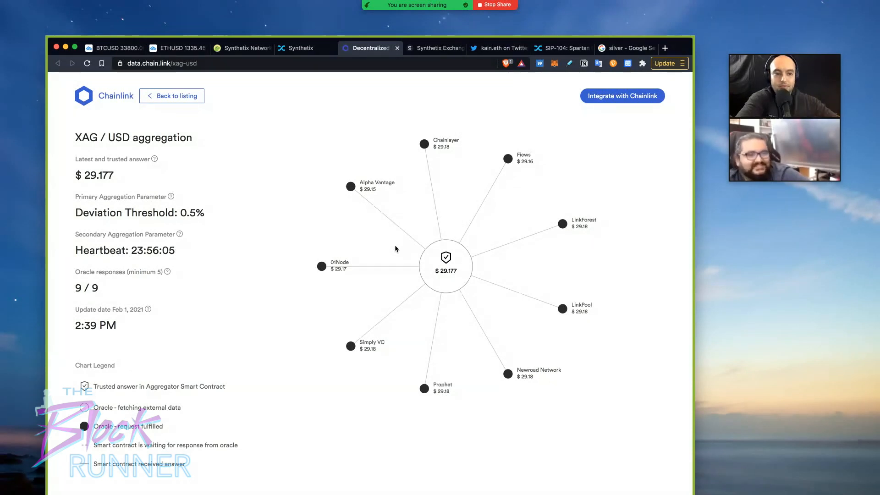
mouse_move(372, 276)
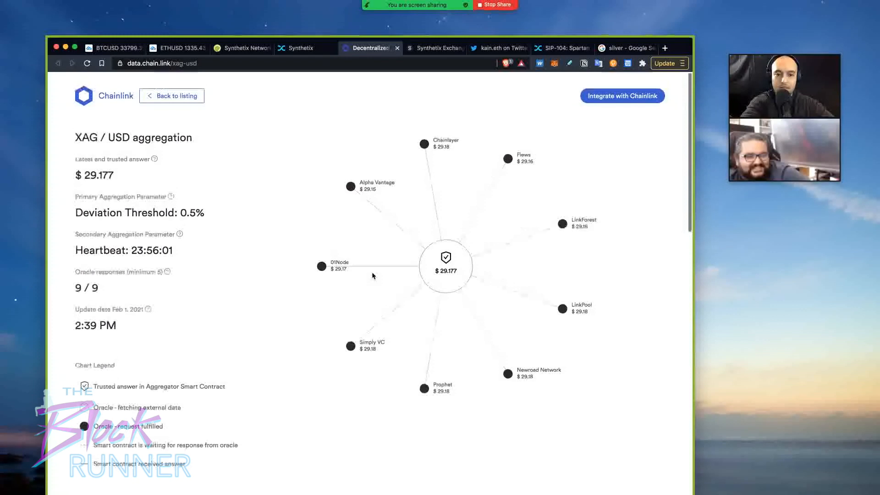
scroll("down", 3)
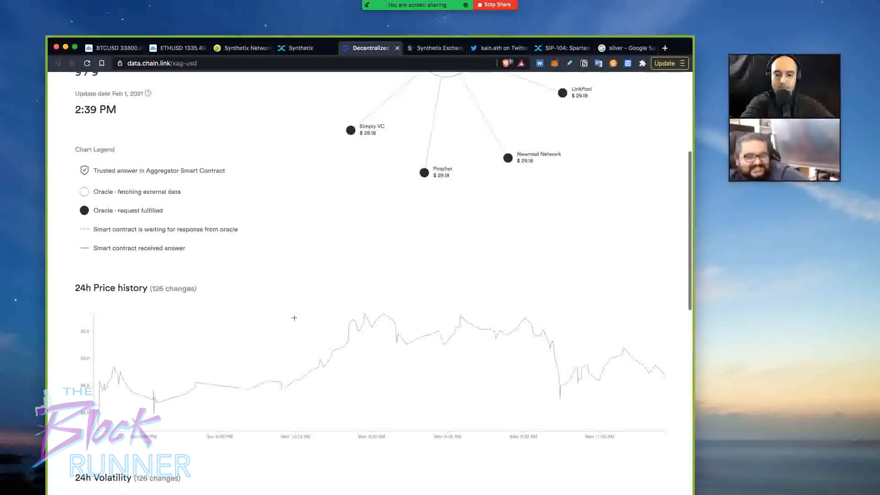
scroll("down", 3)
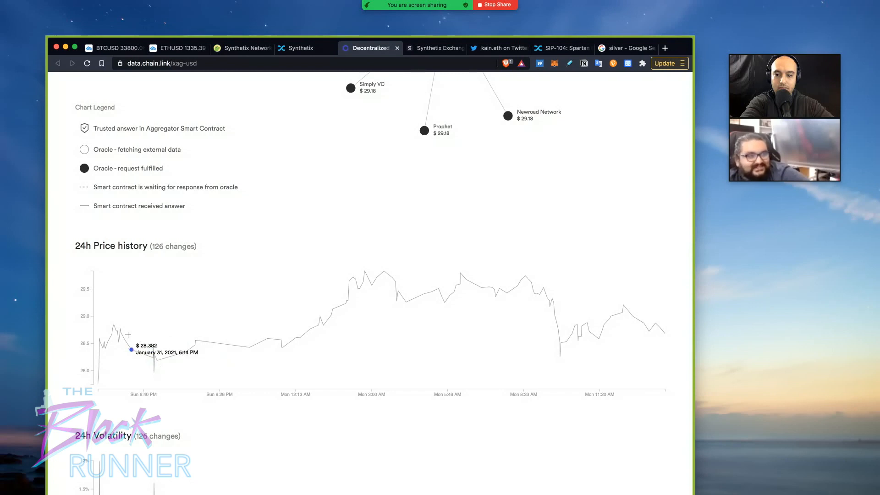
mouse_move(368, 287)
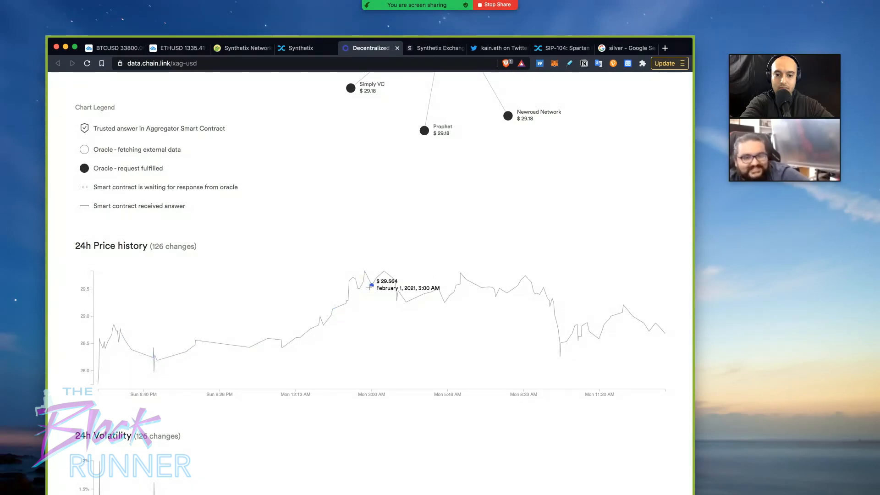
mouse_move(513, 273)
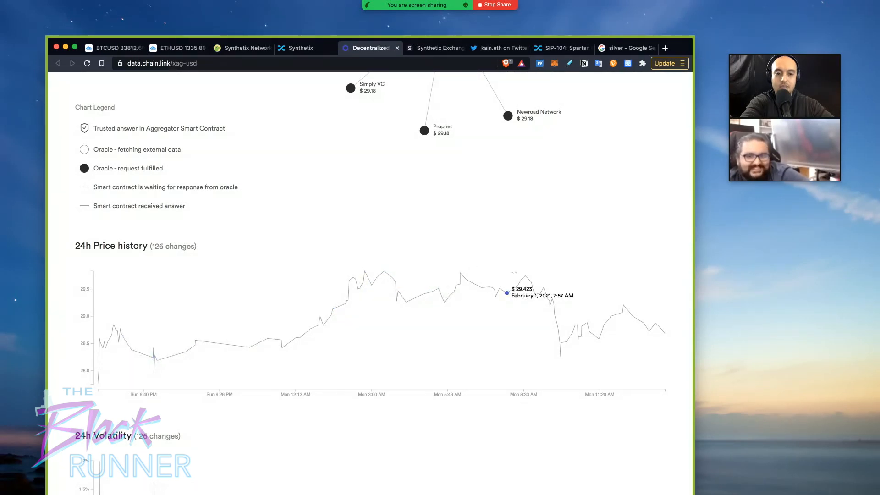
mouse_move(654, 325)
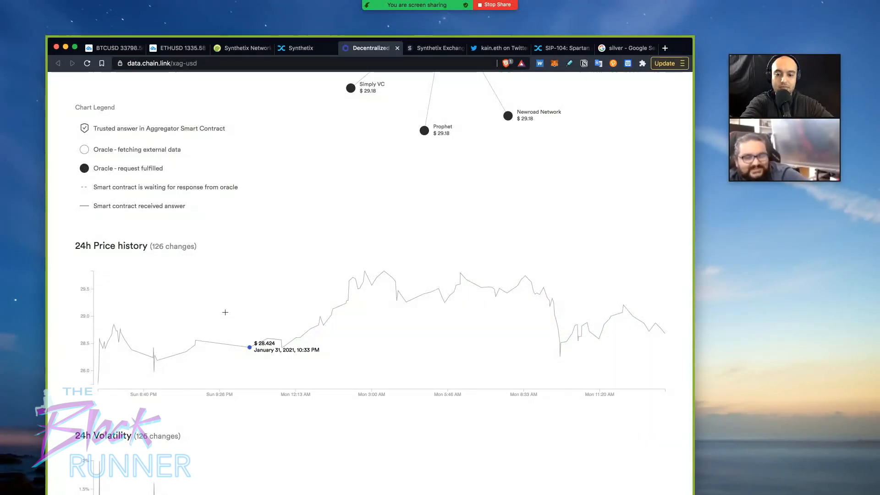
scroll("down", 3)
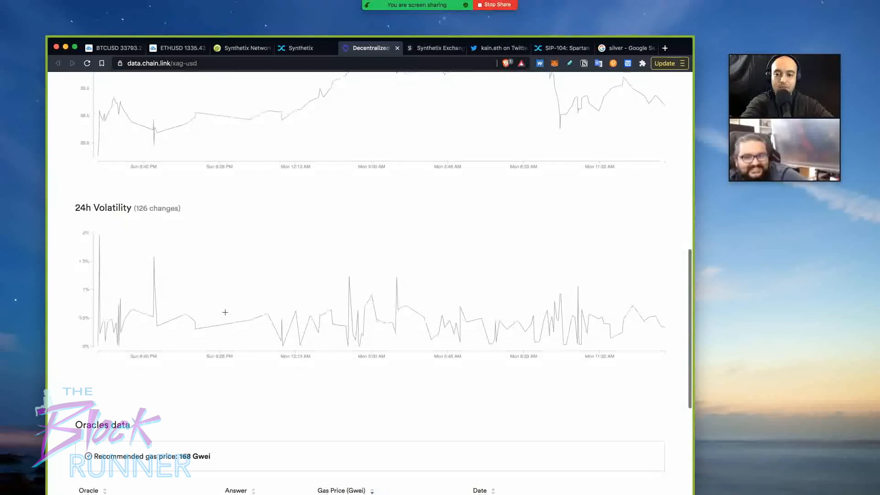
scroll("down", 3)
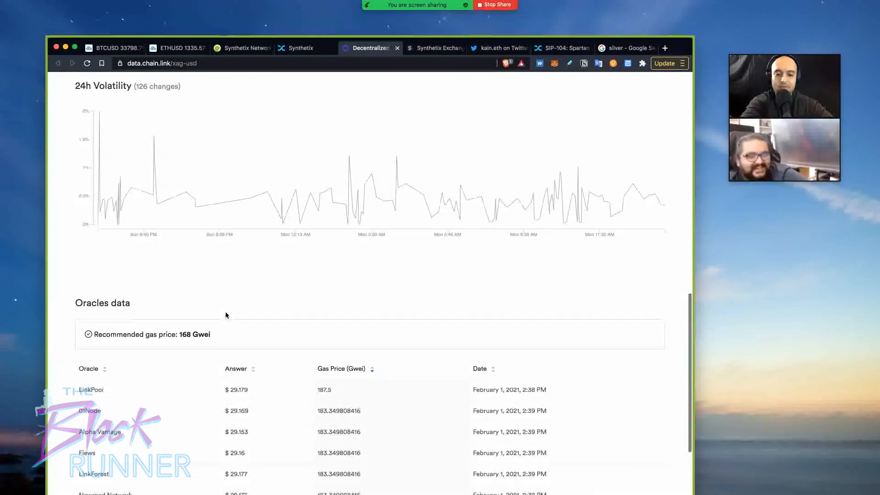
scroll("down", 3)
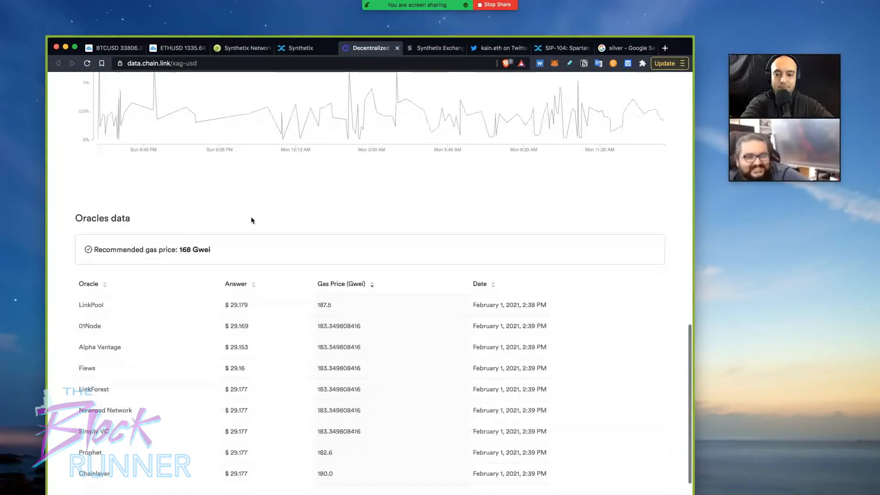
scroll("down", 3)
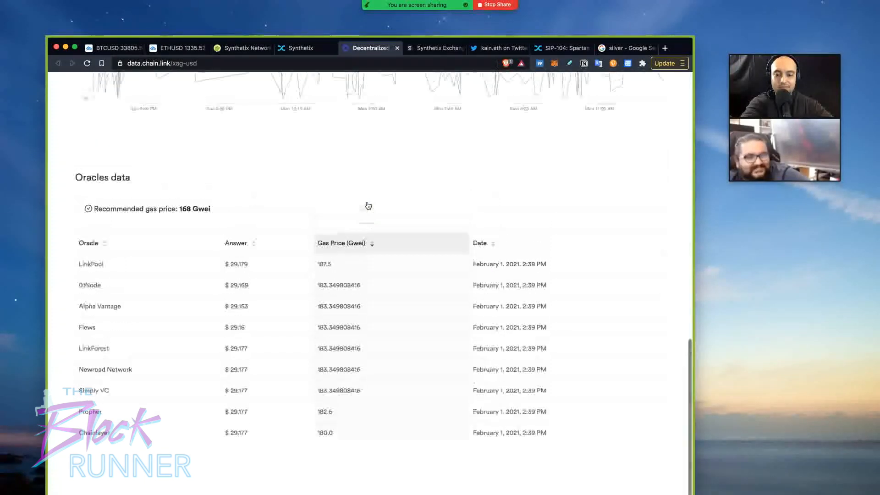
scroll("up", 3)
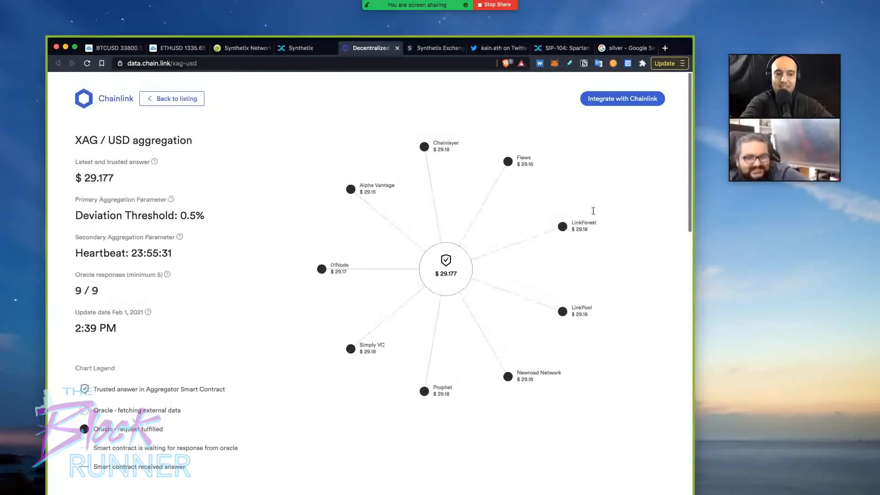
scroll("down", 3)
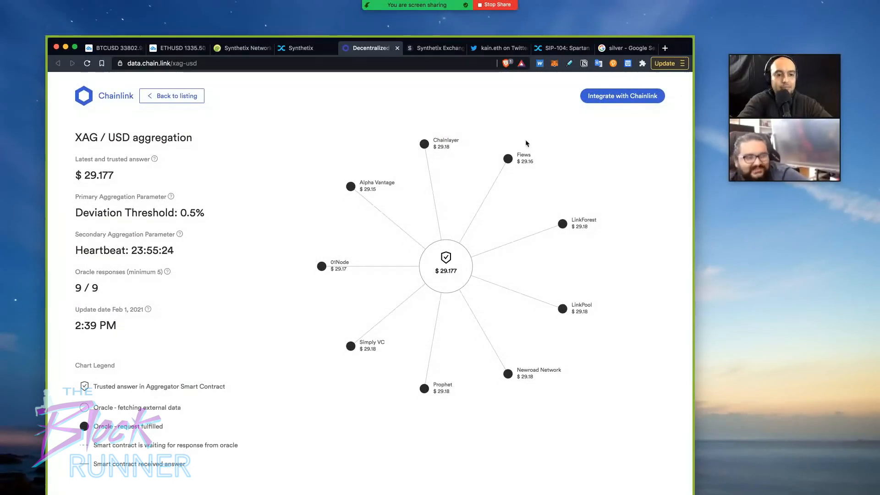
mouse_move(459, 121)
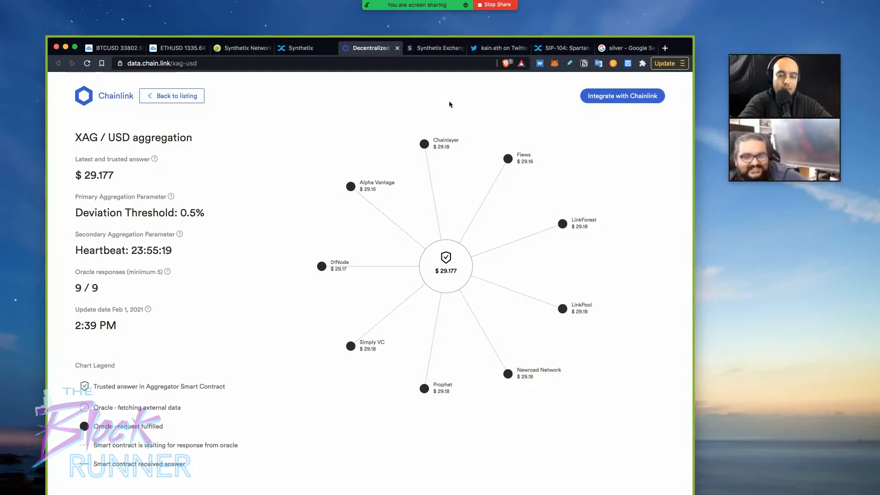
Show the Synthetix Exchange markets table with sXAG/sUSD at $29.18, up 8.02%.
left_click(433, 48)
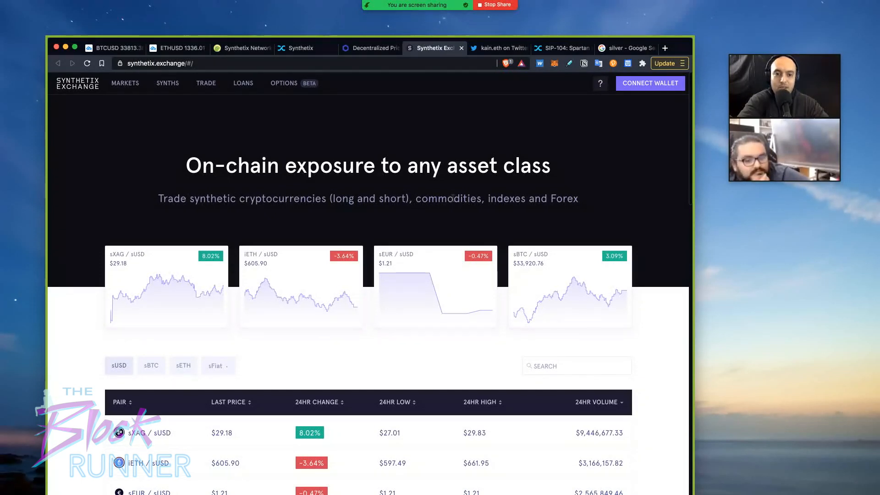
mouse_move(456, 134)
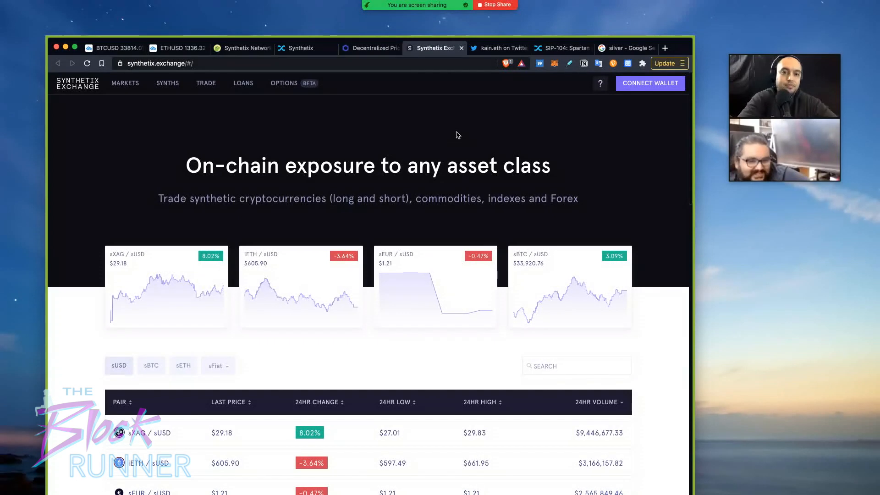
mouse_move(498, 116)
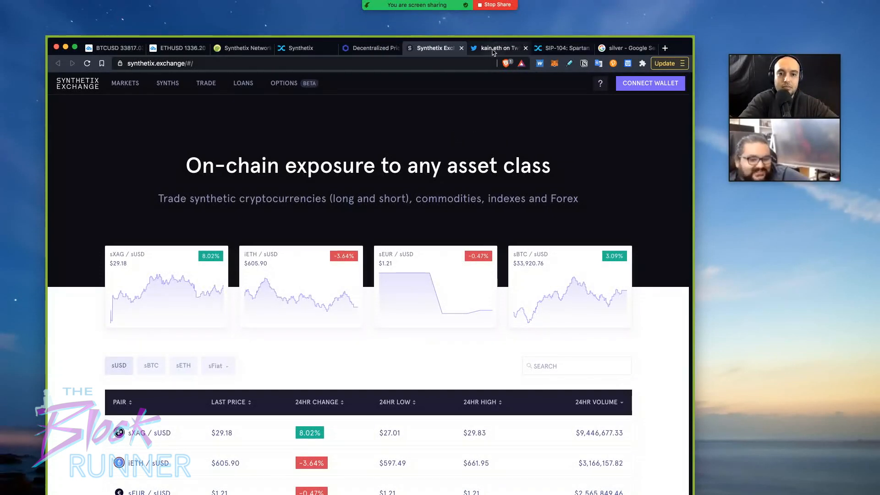
mouse_move(435, 48)
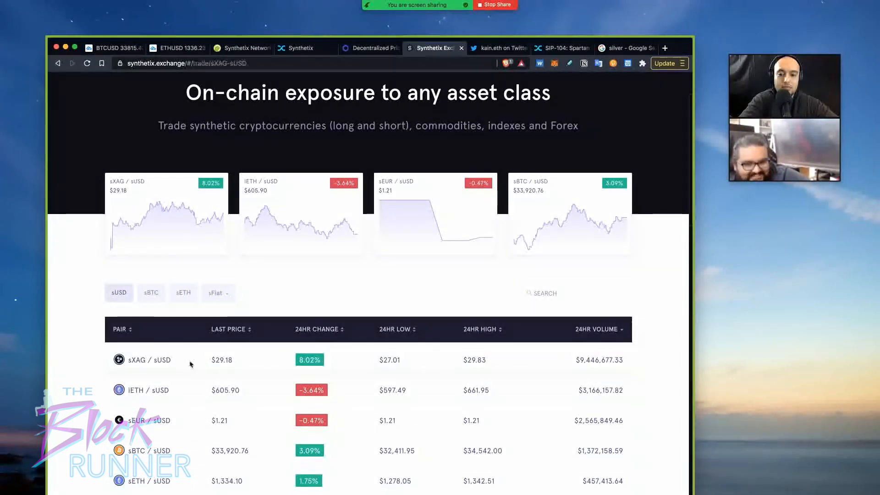
Open the sXAG/sUSD trade page and widen its chart from 1W to 1M.
left_click(151, 359)
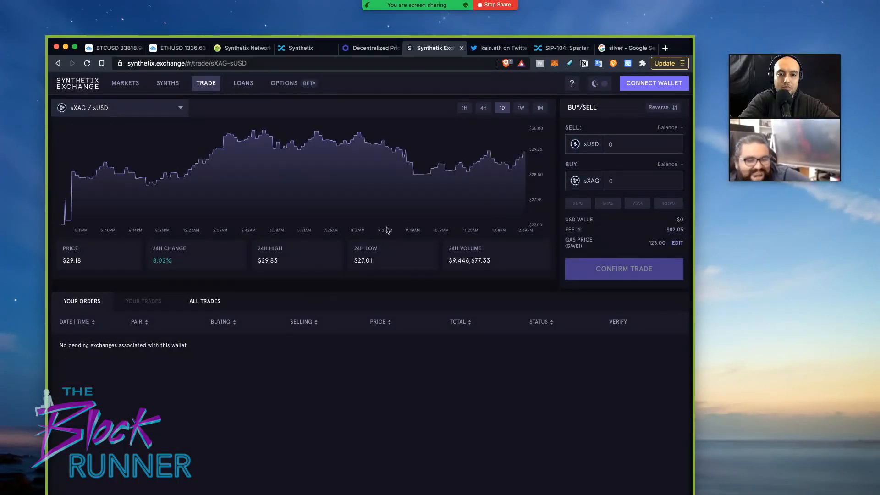
mouse_move(87, 178)
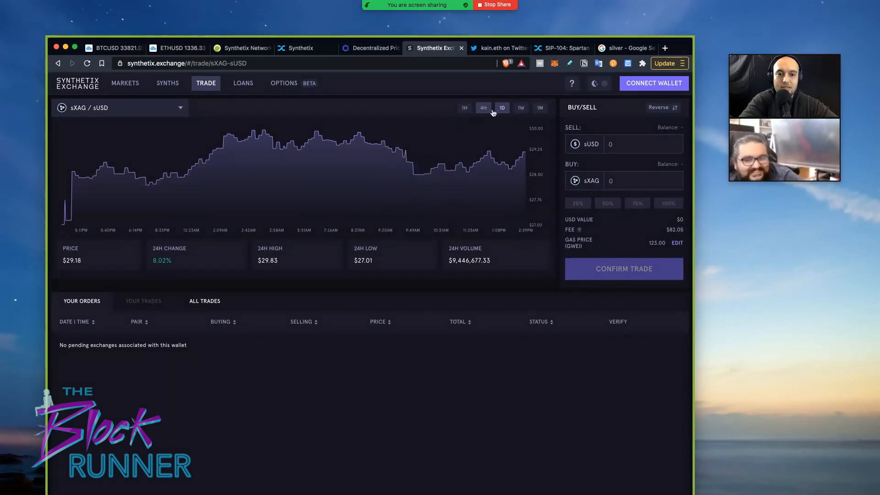
left_click(520, 108)
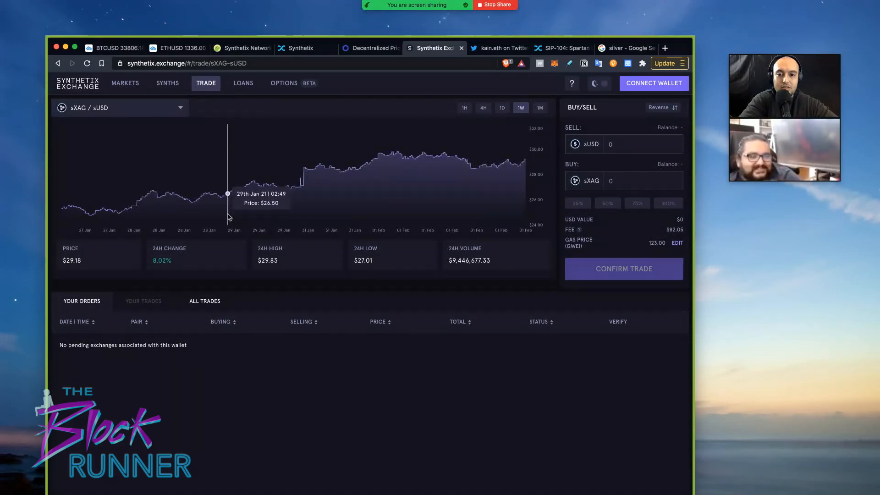
left_click(539, 107)
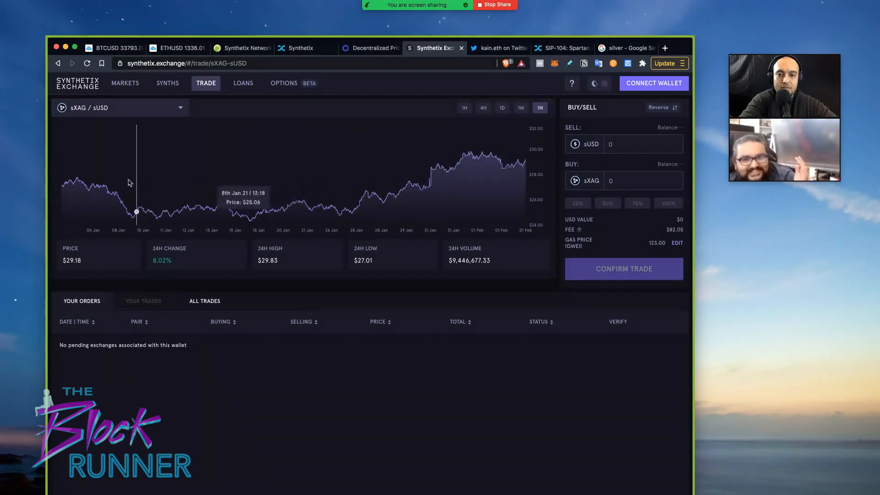
mouse_move(430, 171)
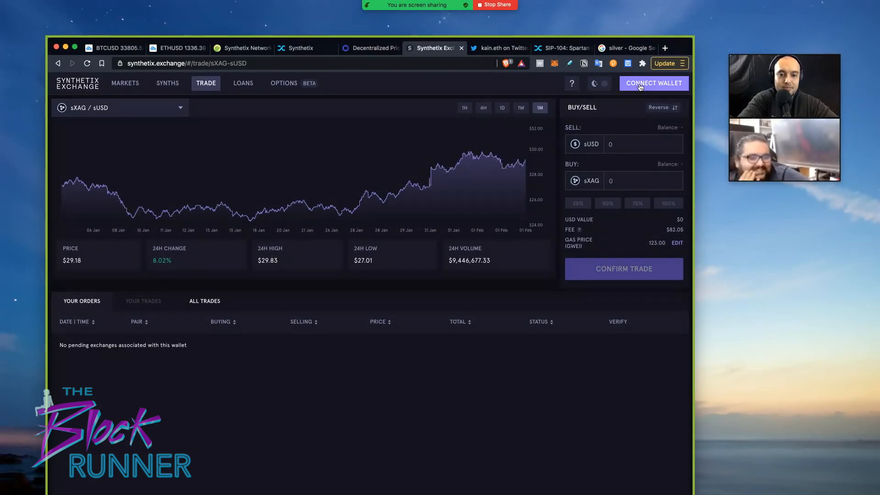
mouse_move(492, 139)
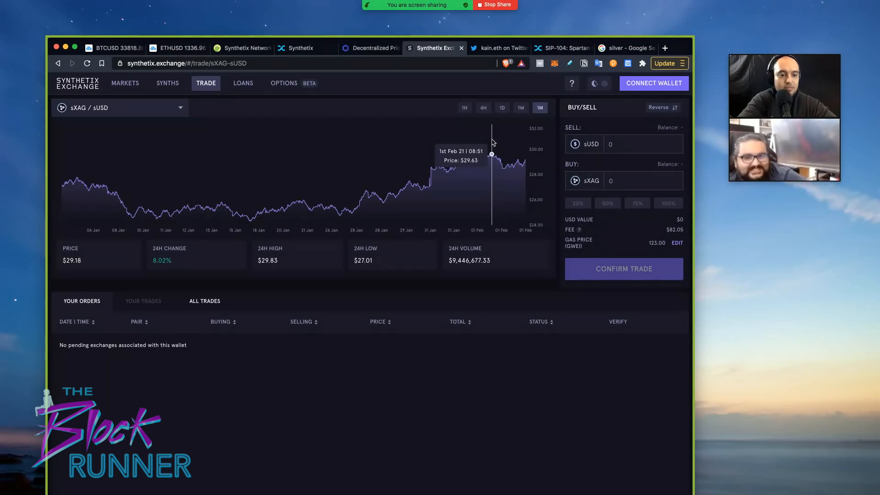
mouse_move(409, 161)
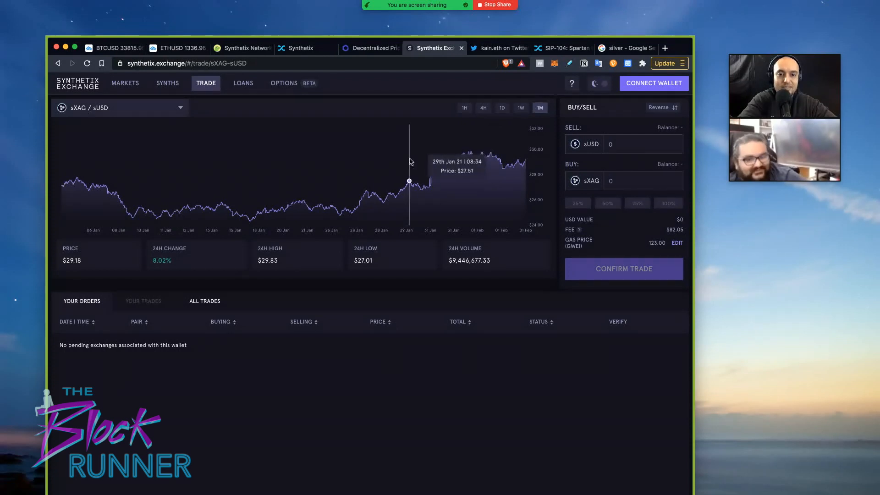
mouse_move(412, 154)
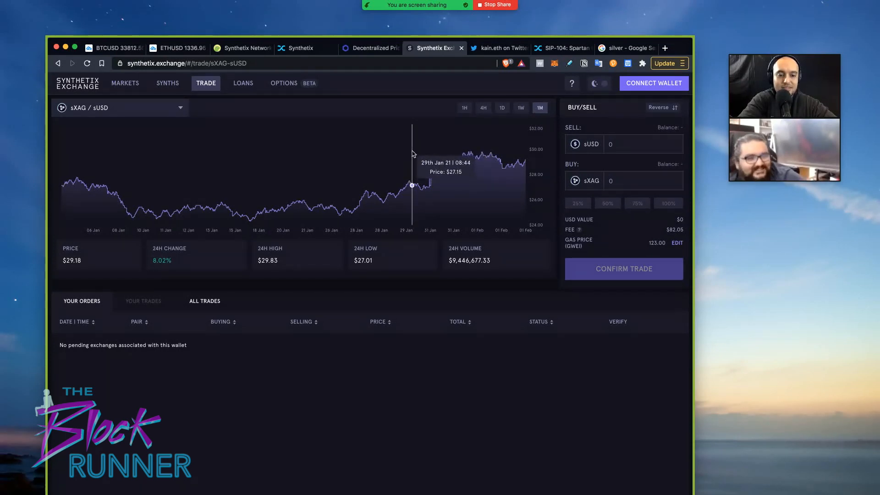
mouse_move(605, 191)
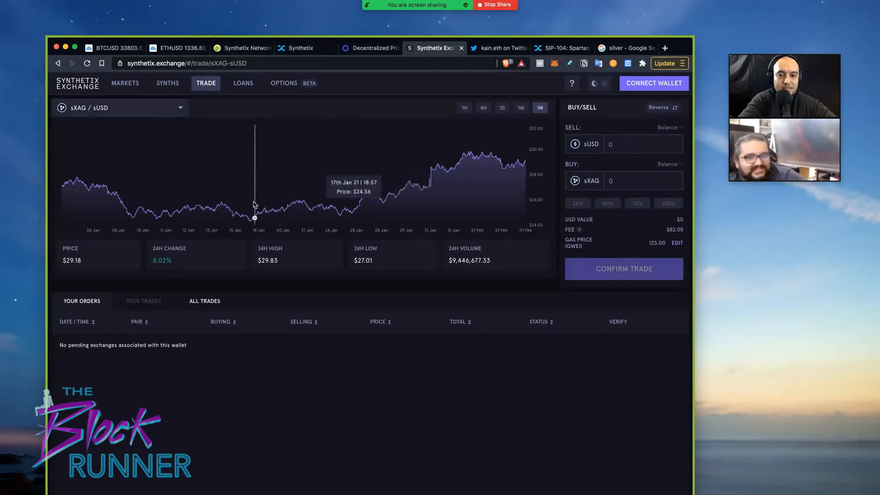
mouse_move(252, 205)
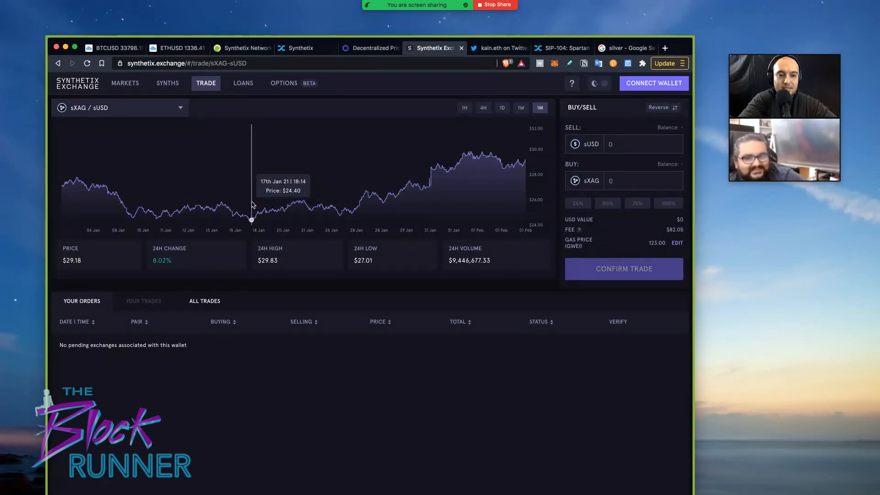
mouse_move(383, 203)
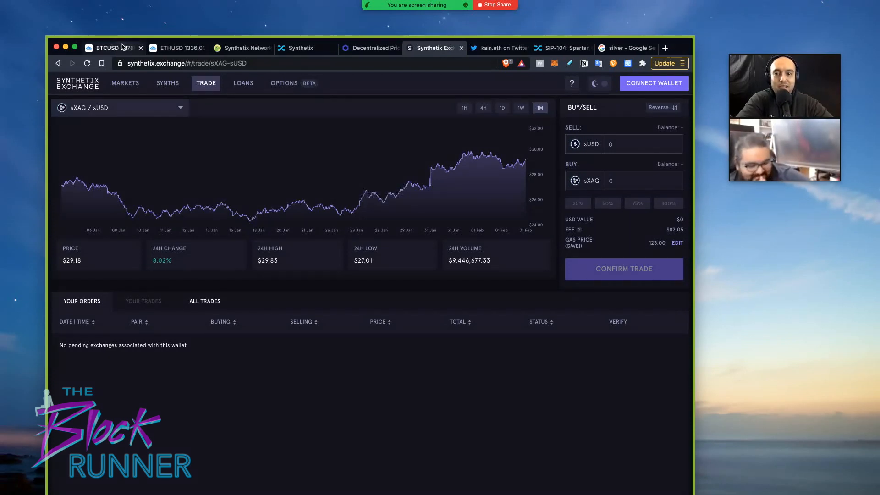
Check the Bitcoin/USD daily chart near $33,767, then return to the sXAG/sUSD one-month chart.
left_click(110, 47)
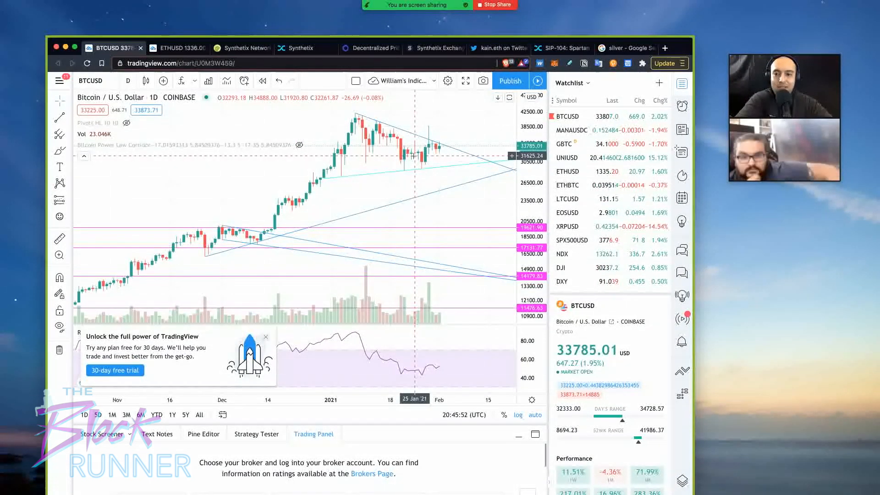
mouse_move(425, 163)
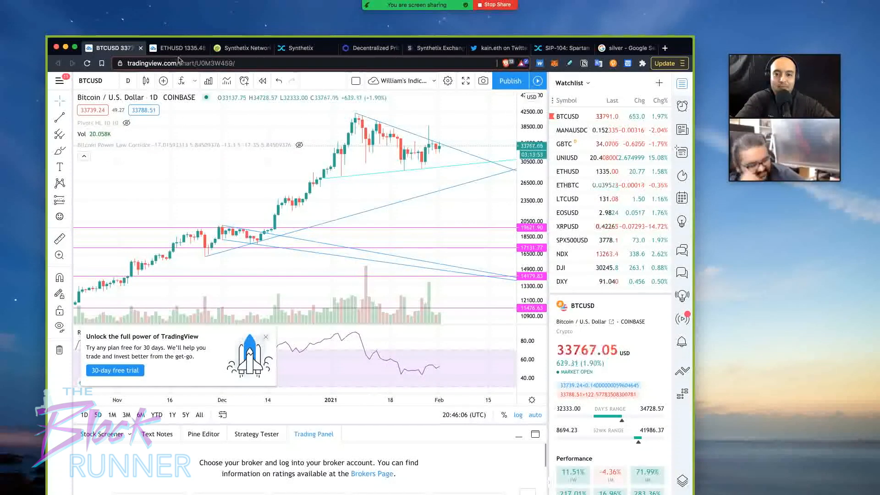
left_click(433, 48)
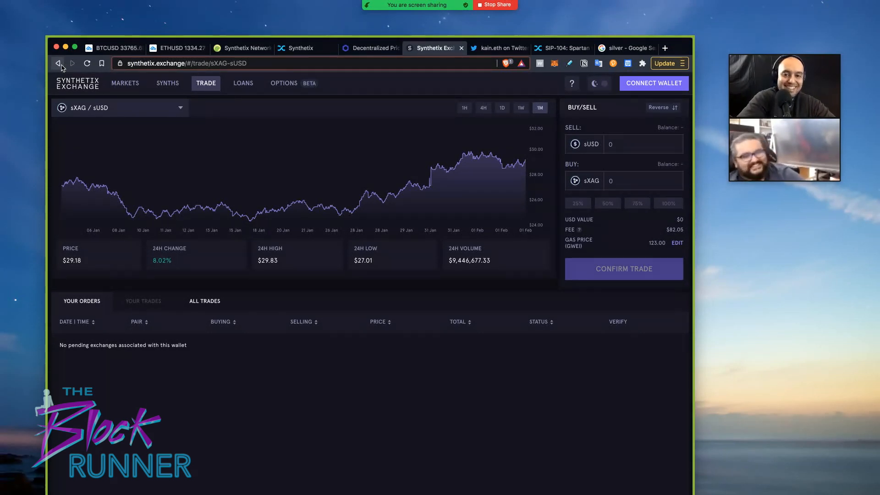
mouse_move(455, 219)
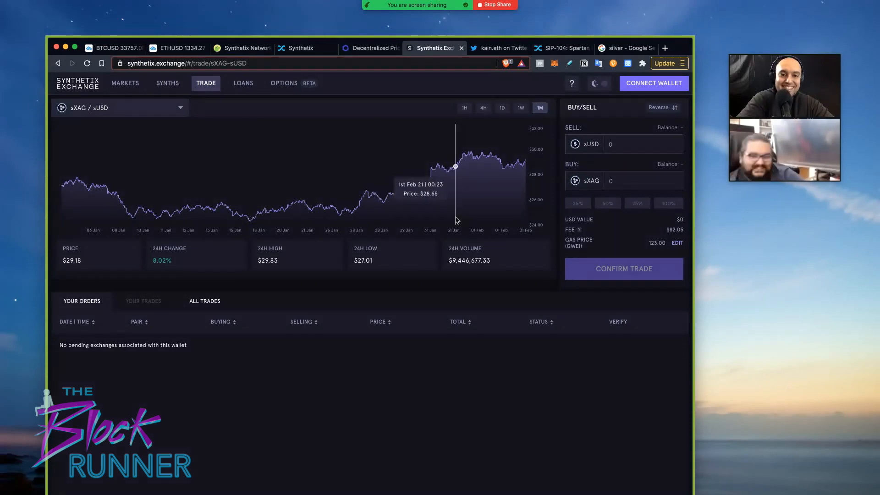
mouse_move(494, 229)
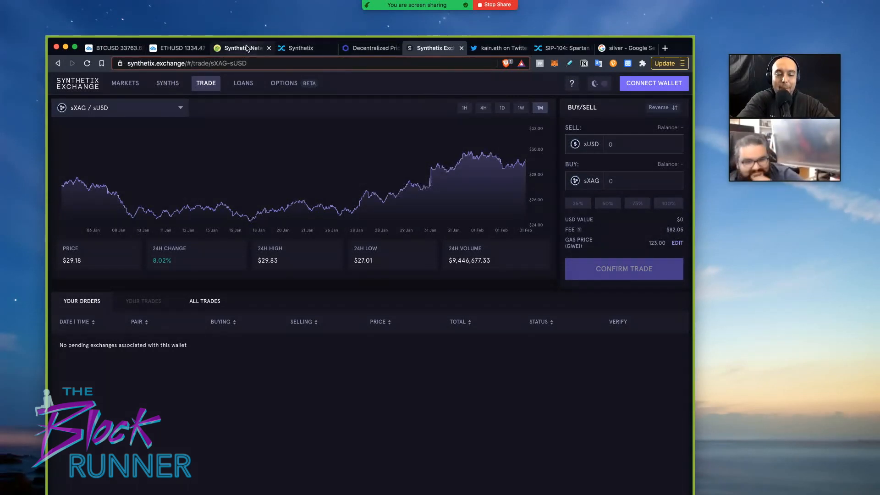
Switch to CoinGecko's SNX page showing $2.47B market cap and $2.48B TVL.
left_click(239, 48)
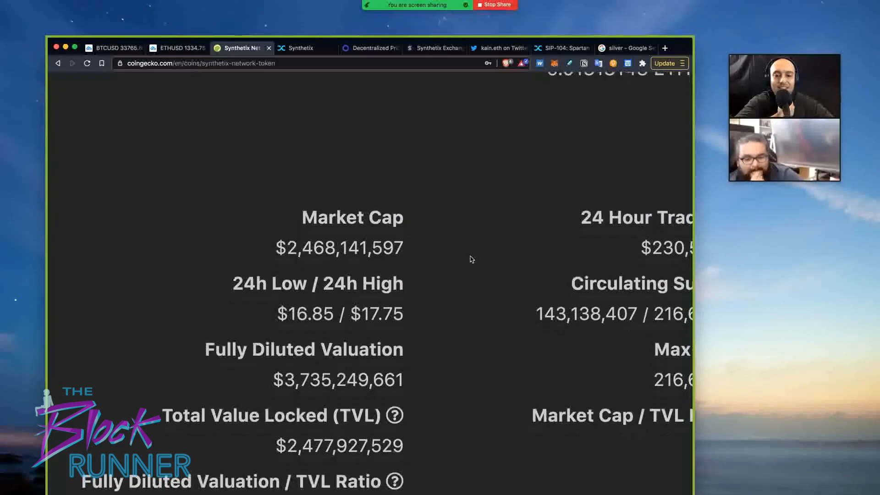
Scroll up to the SNX page header showing $17.43, up 0.9%, rank #20.
scroll("up", 3)
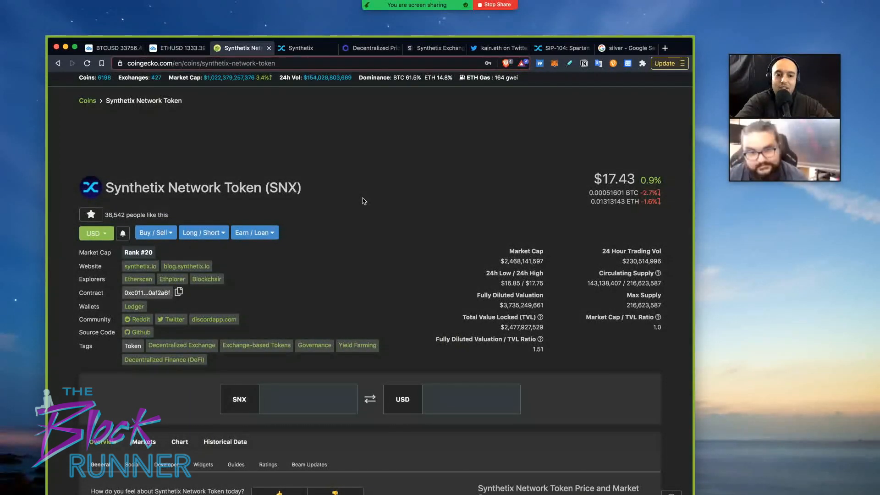
Scroll through SNX price and market stats, then switch to the kain.eth Twitter thread.
scroll("down", 3)
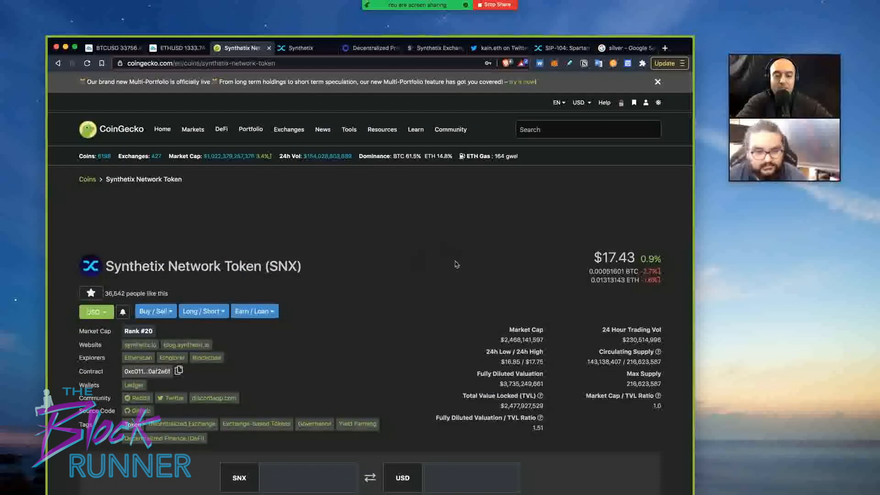
mouse_move(462, 280)
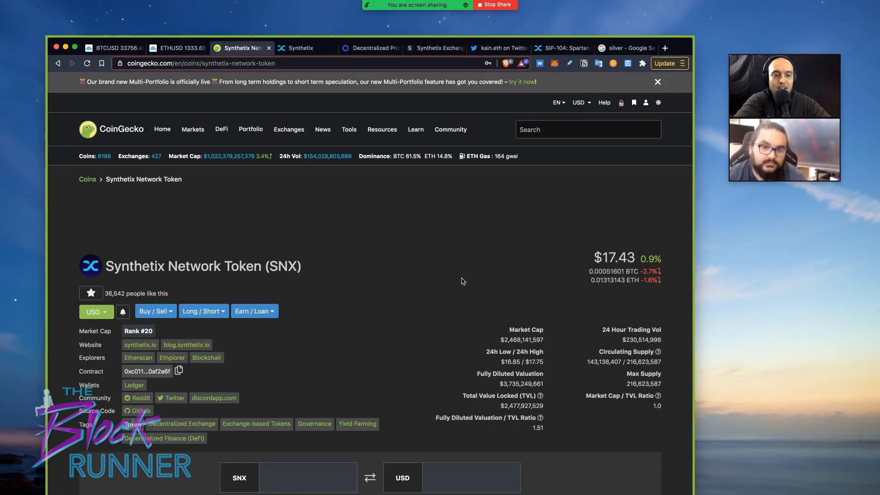
mouse_move(415, 302)
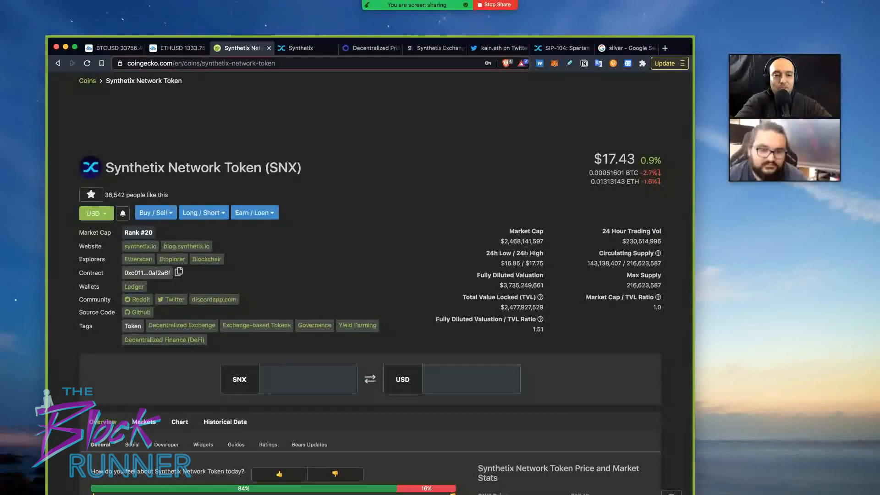
scroll("down", 3)
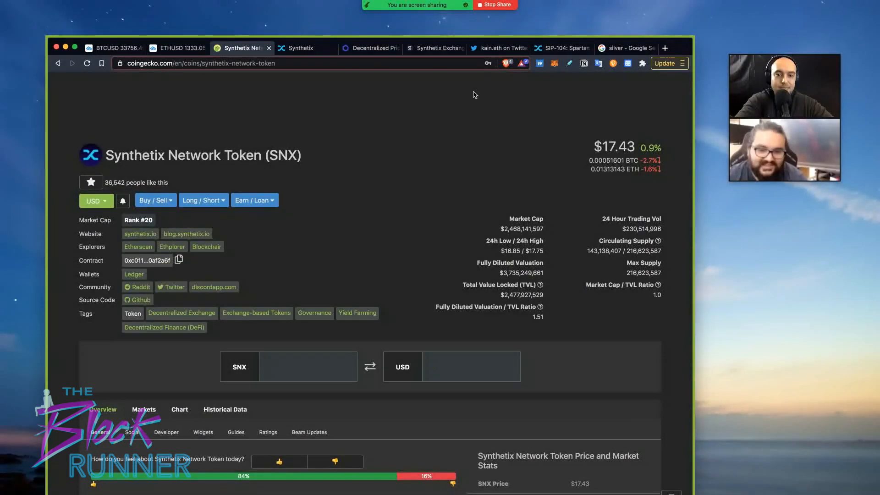
mouse_move(501, 136)
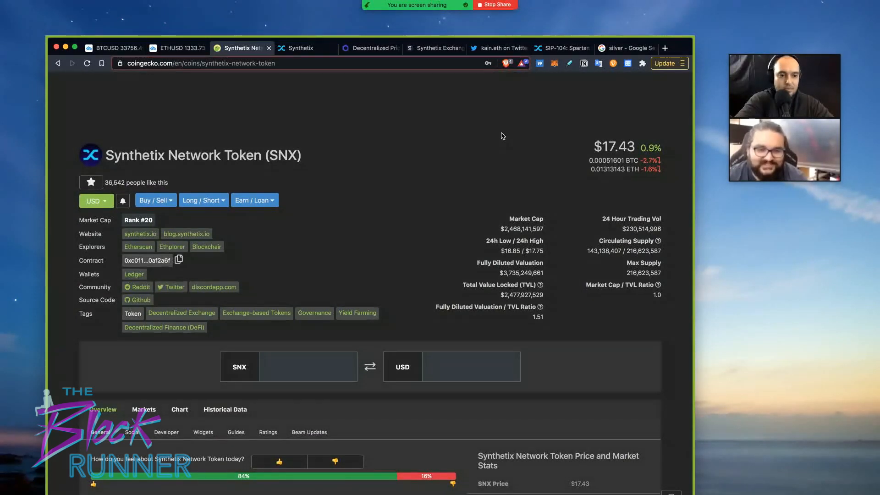
mouse_move(431, 110)
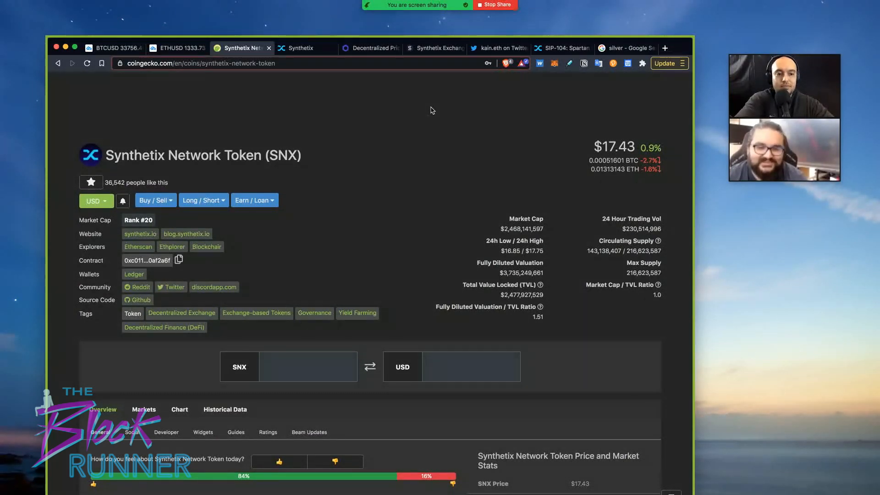
mouse_move(442, 115)
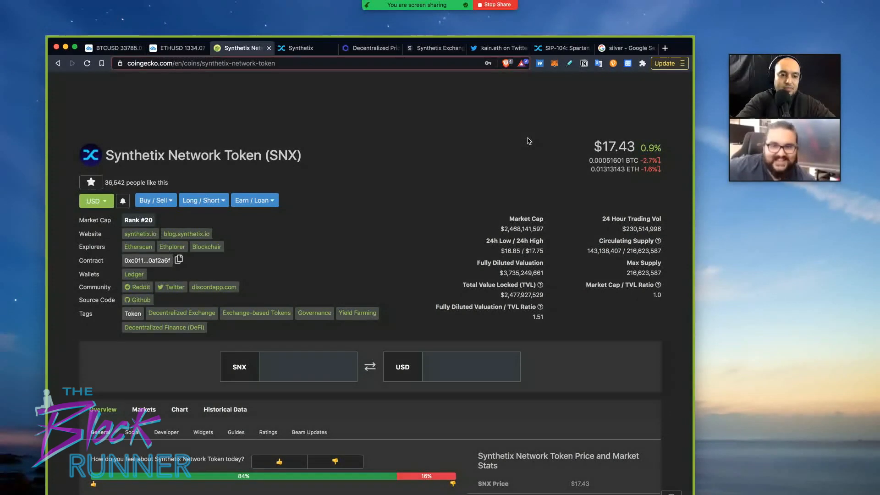
mouse_move(527, 127)
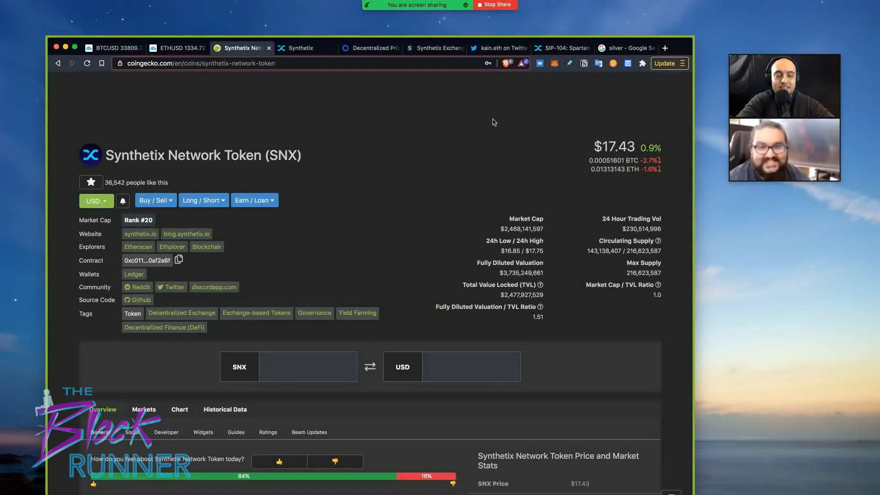
scroll("down", 3)
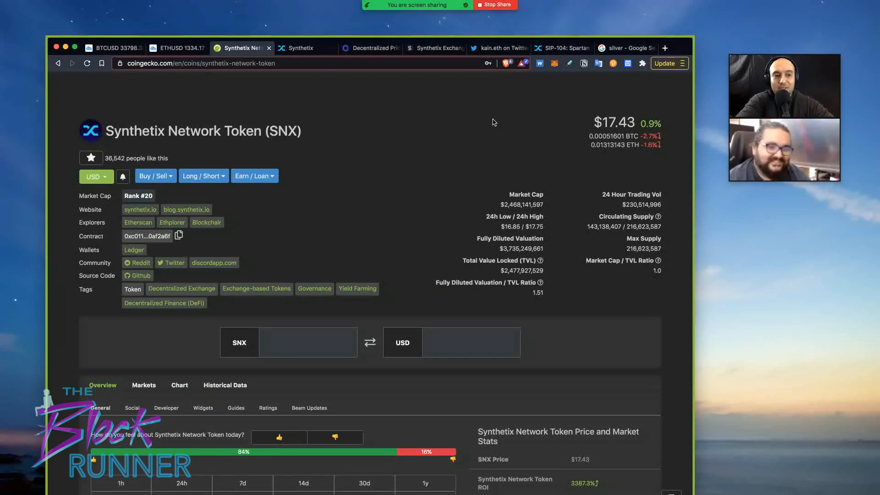
mouse_move(519, 130)
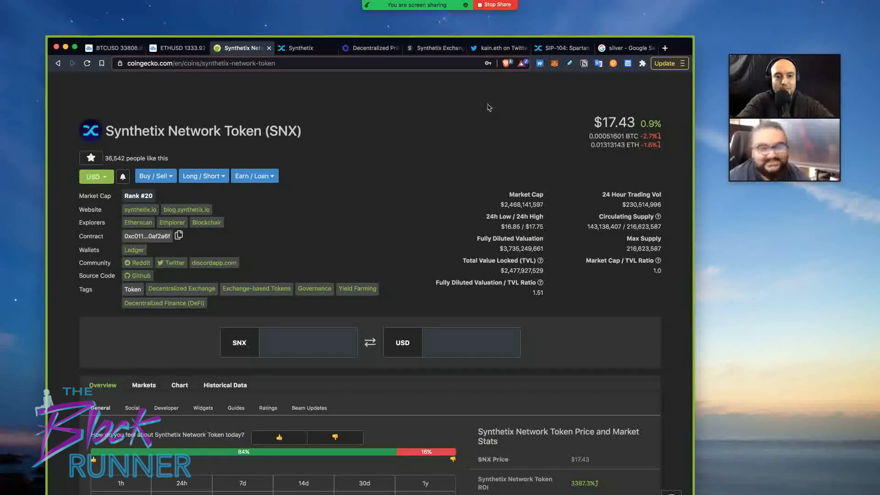
left_click(497, 48)
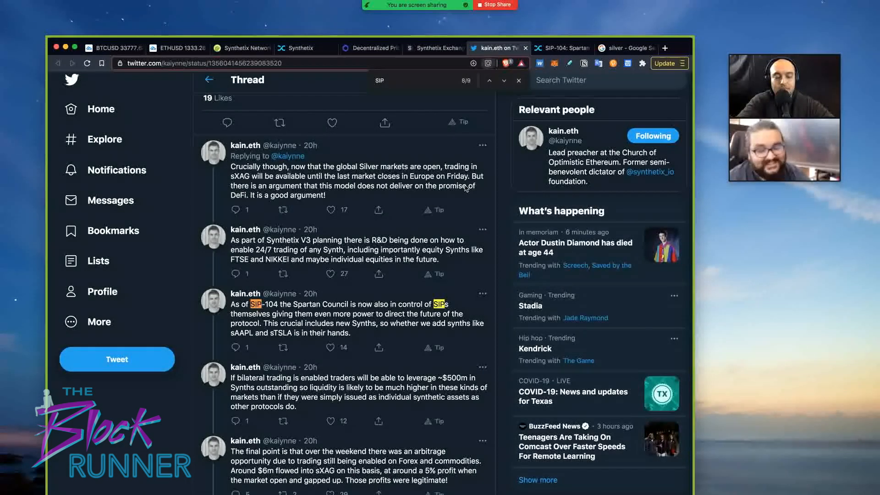
Scroll to the tweet about the protocolDAO not implementing SIP-52 for a year.
scroll("down", 3)
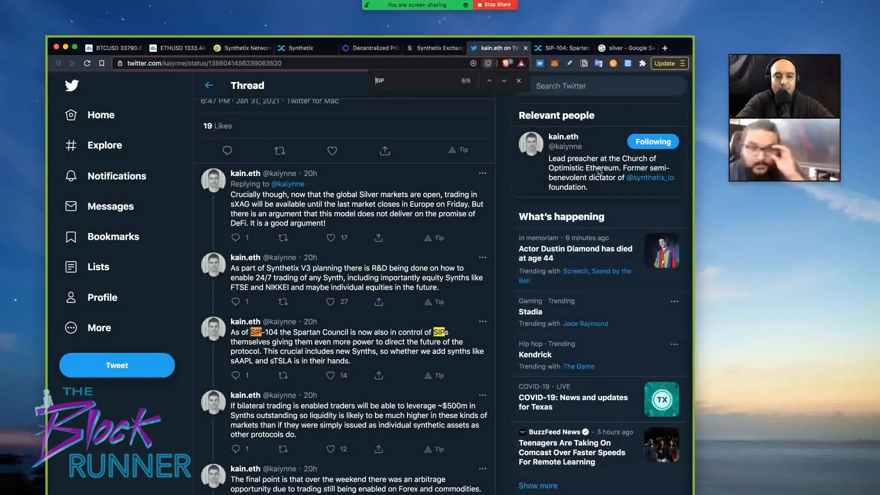
scroll("down", 3)
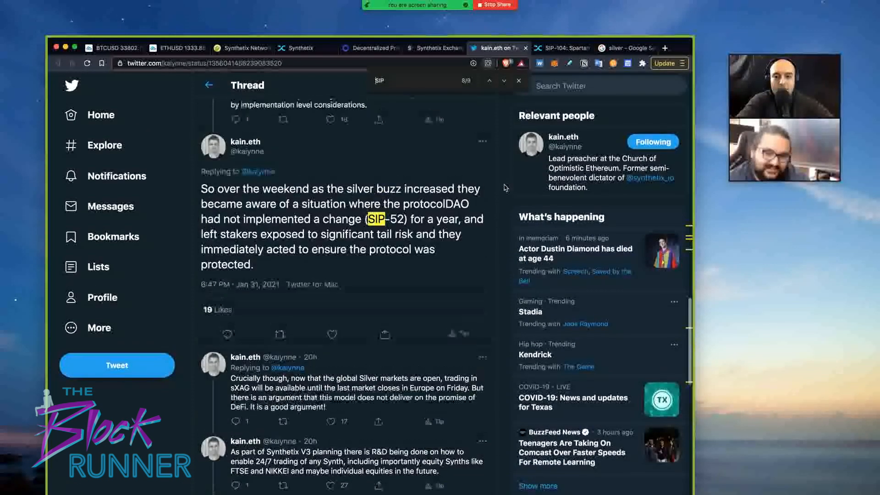
Scroll down to replies from silver trading hours through the ~$6m sXAG arbitrage tweet.
scroll("down", 3)
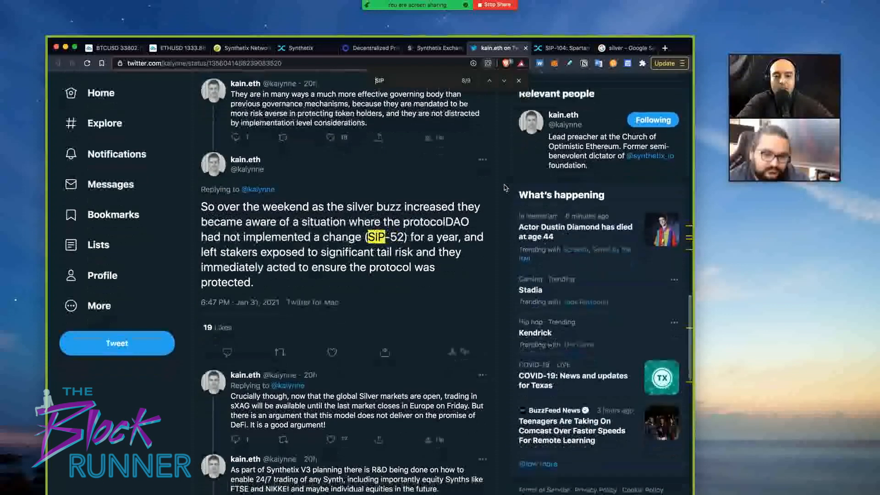
scroll("down", 3)
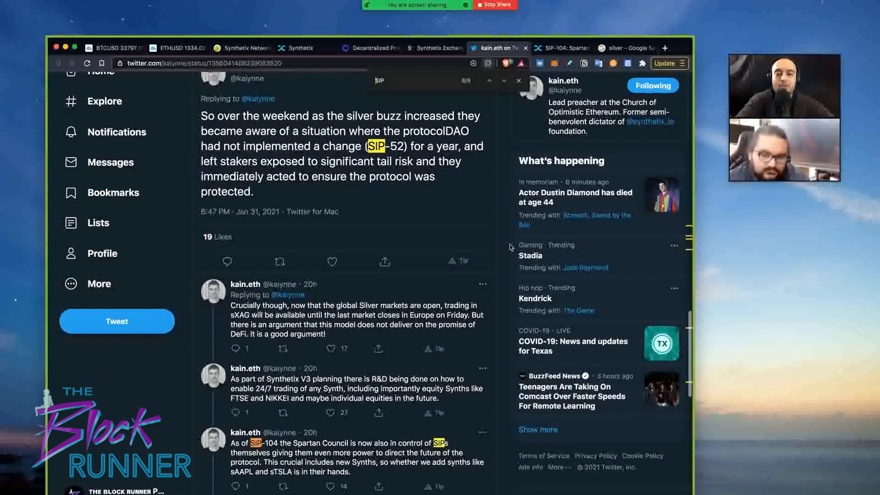
scroll("down", 3)
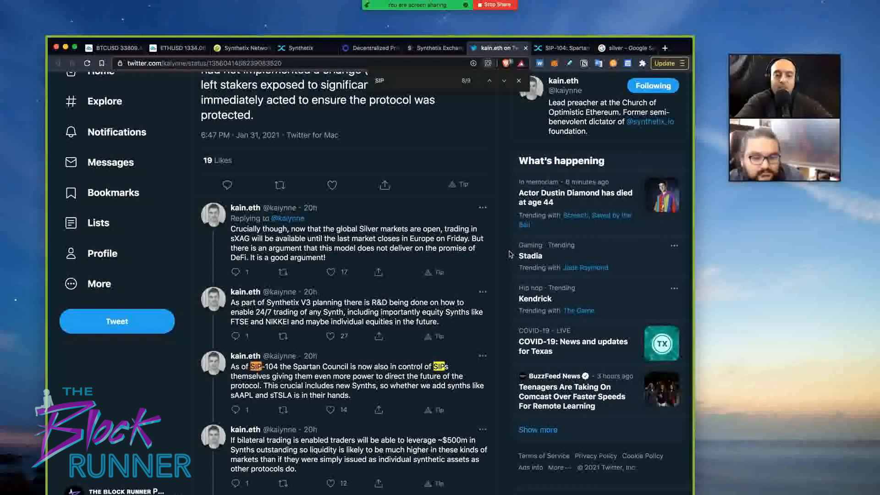
mouse_move(497, 270)
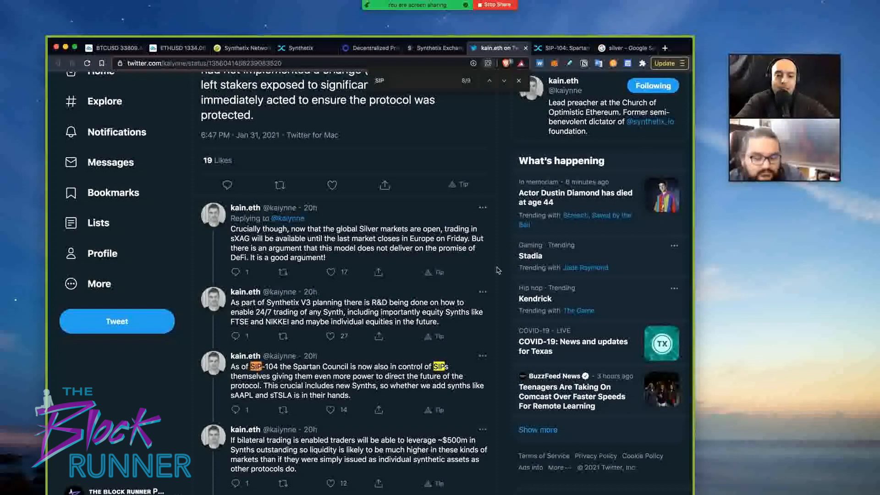
scroll("down", 3)
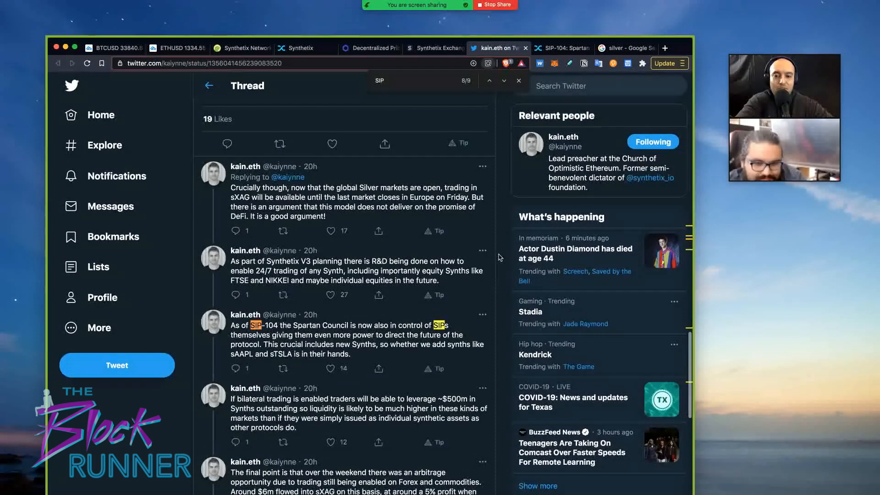
Read replies on sXAG arbitrage and SNX staker risk, then switch to the SIP-104 page.
scroll("down", 3)
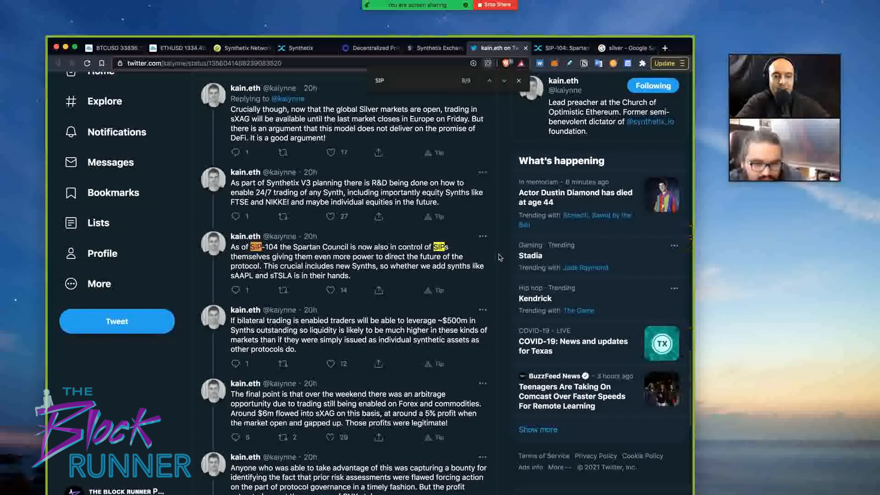
scroll("down", 3)
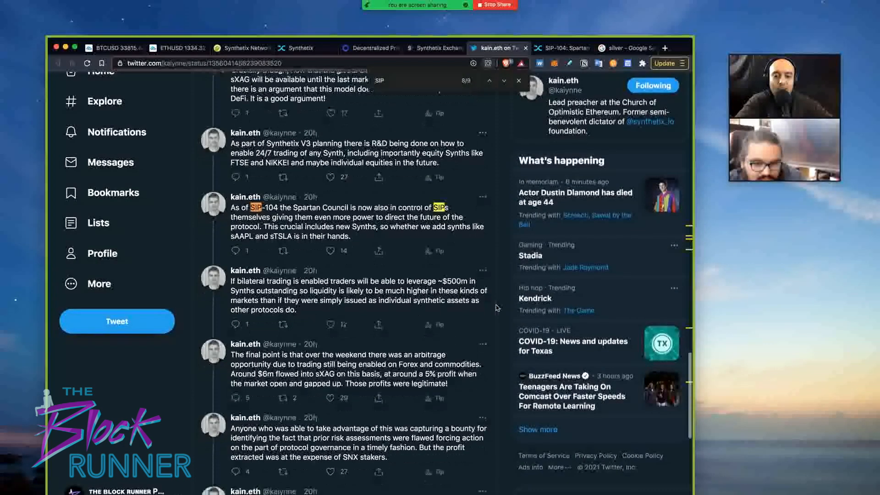
scroll("down", 3)
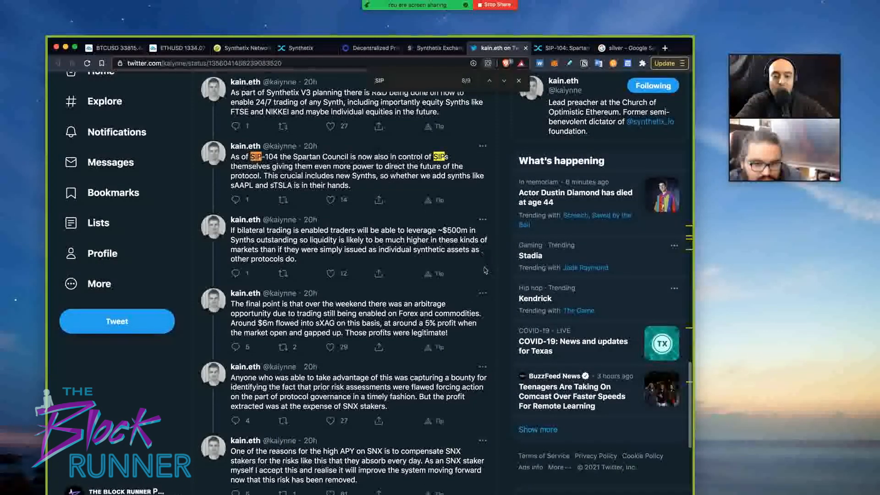
scroll("down", 3)
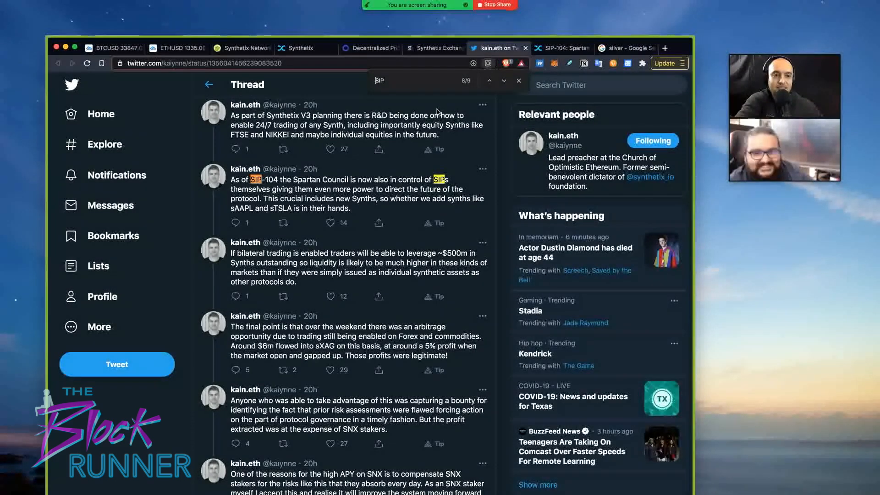
left_click(562, 48)
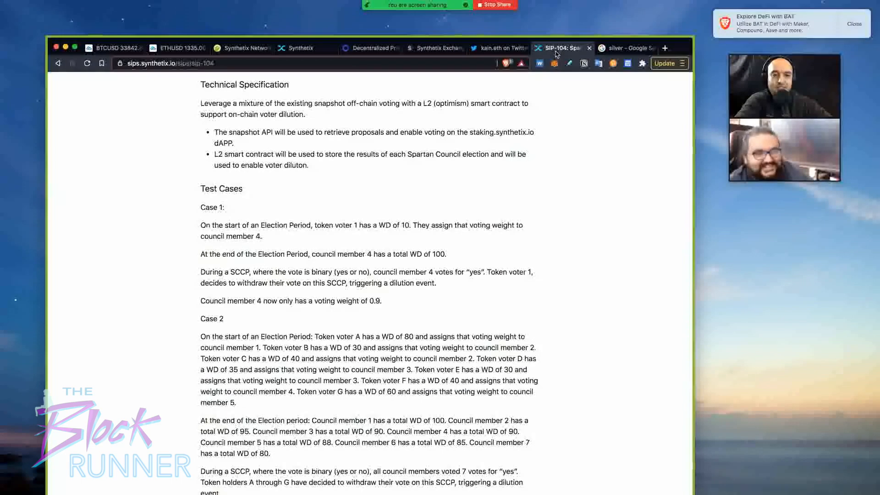
Show SIP-104's header, Proposed status (2020-12-29), simple summary and abstract.
scroll("up", 3)
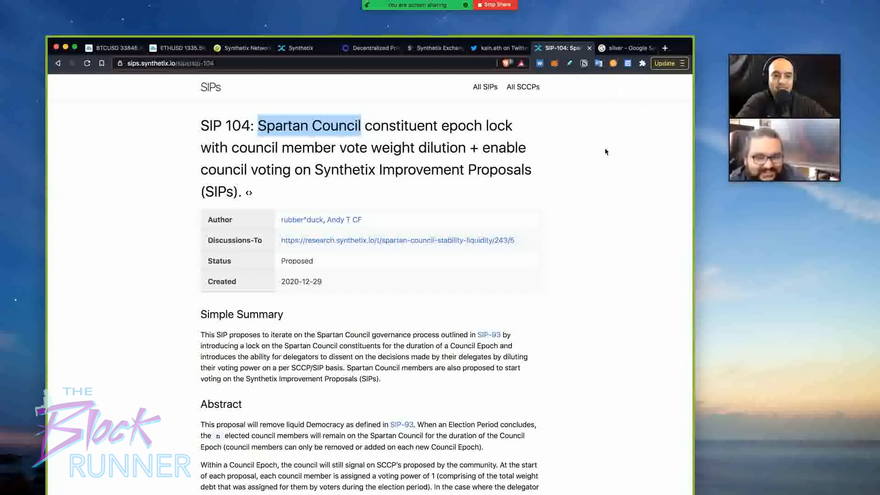
scroll("down", 3)
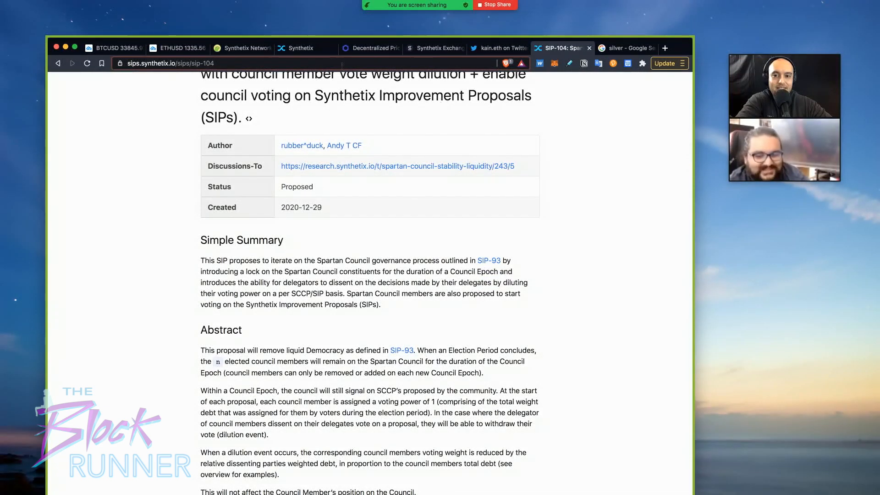